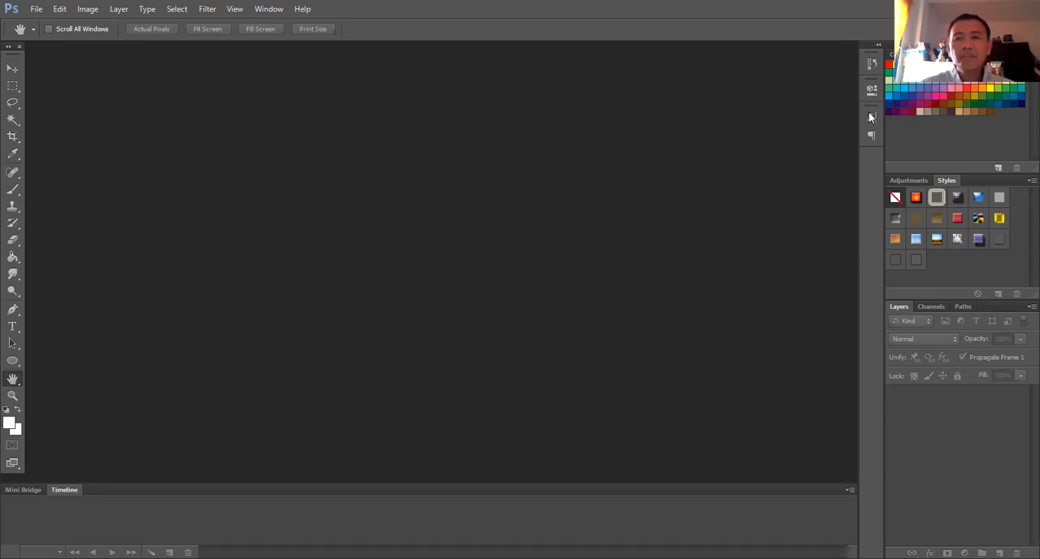
{"action": "mouse_move", "coordinate": [34, 38]}
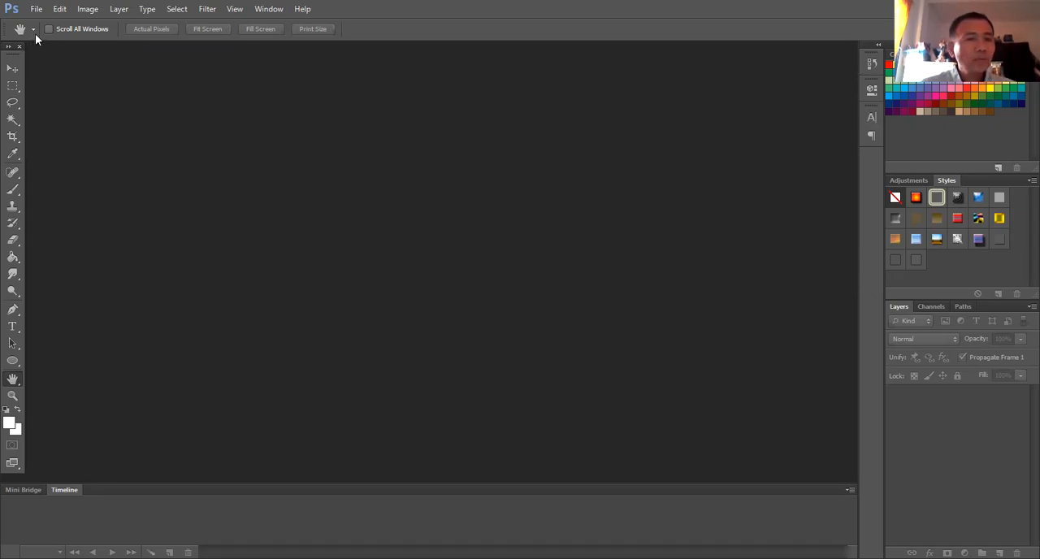
Set the new document to 8 × 6 inches at 300 pixels per inch
{"action": "left_click", "coordinate": [36, 9]}
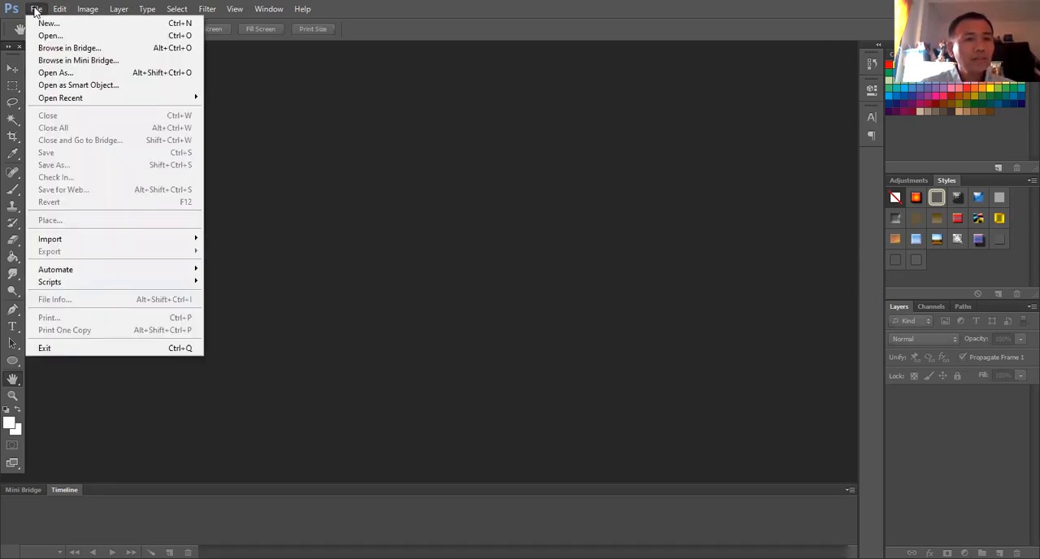
{"action": "mouse_move", "coordinate": [50, 35]}
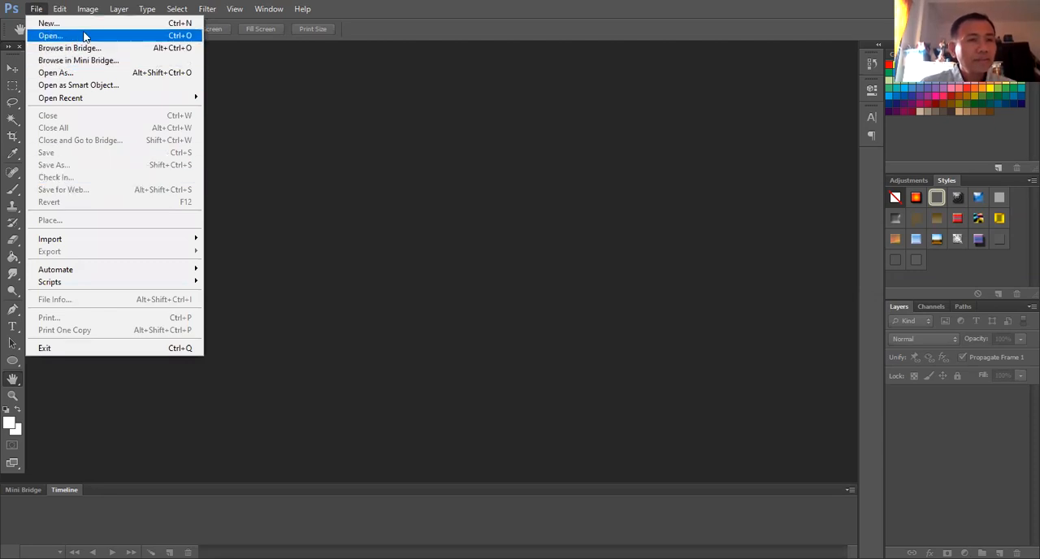
{"action": "mouse_move", "coordinate": [89, 23]}
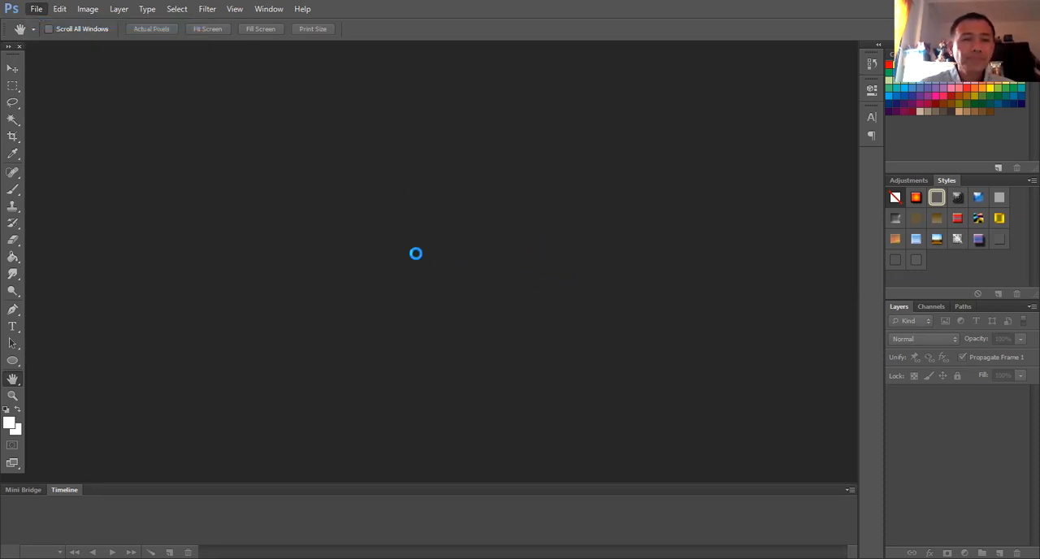
{"action": "left_click", "coordinate": [36, 9]}
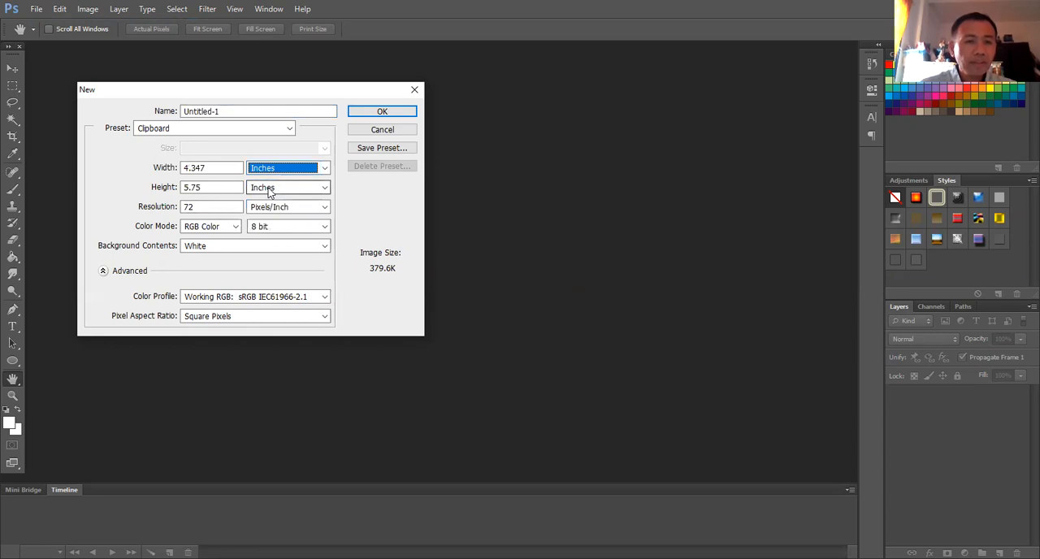
{"action": "left_click", "coordinate": [211, 167]}
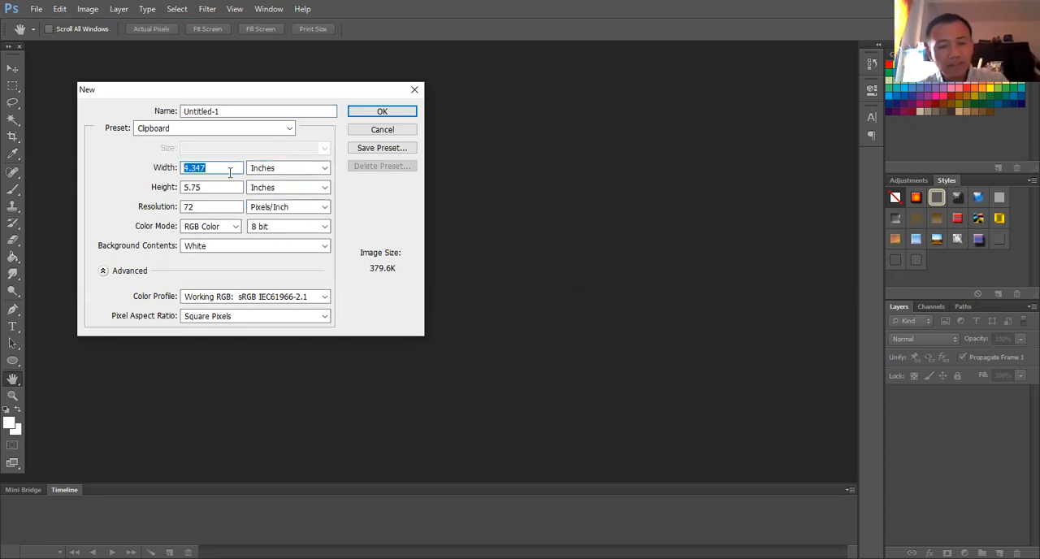
{"action": "mouse_move", "coordinate": [211, 168]}
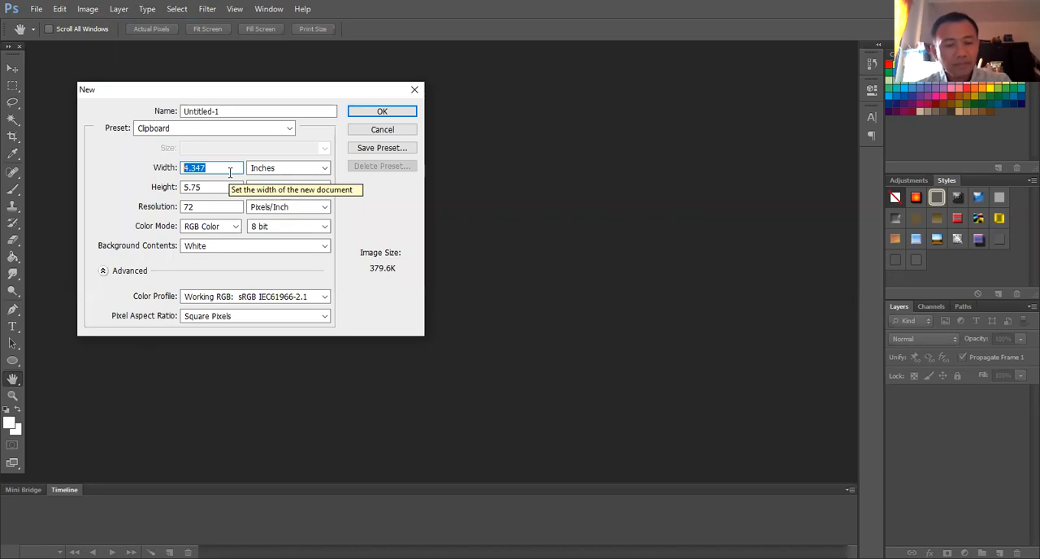
{"action": "type", "text": "8"}
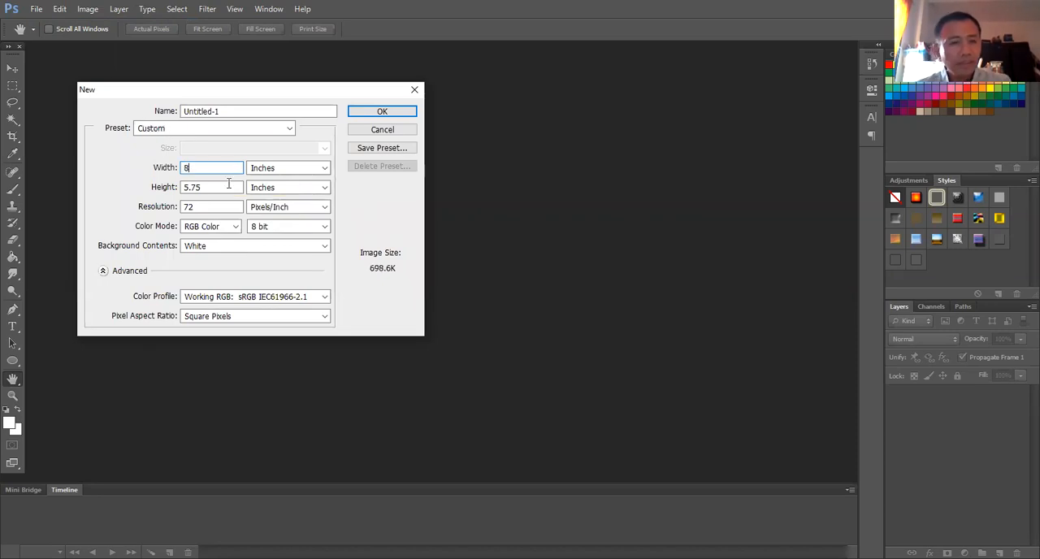
{"action": "left_click", "coordinate": [211, 186]}
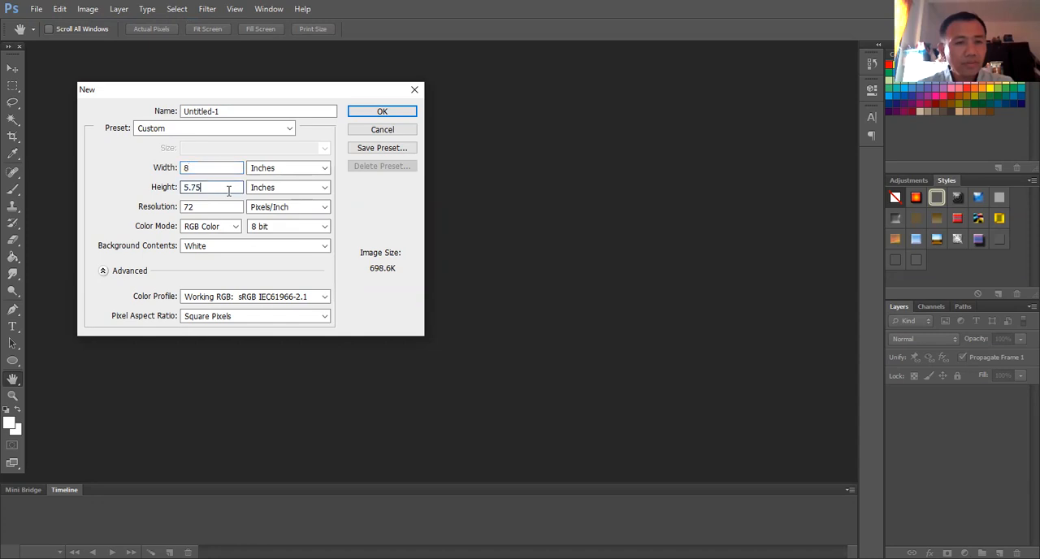
{"action": "triple_click", "coordinate": [211, 187]}
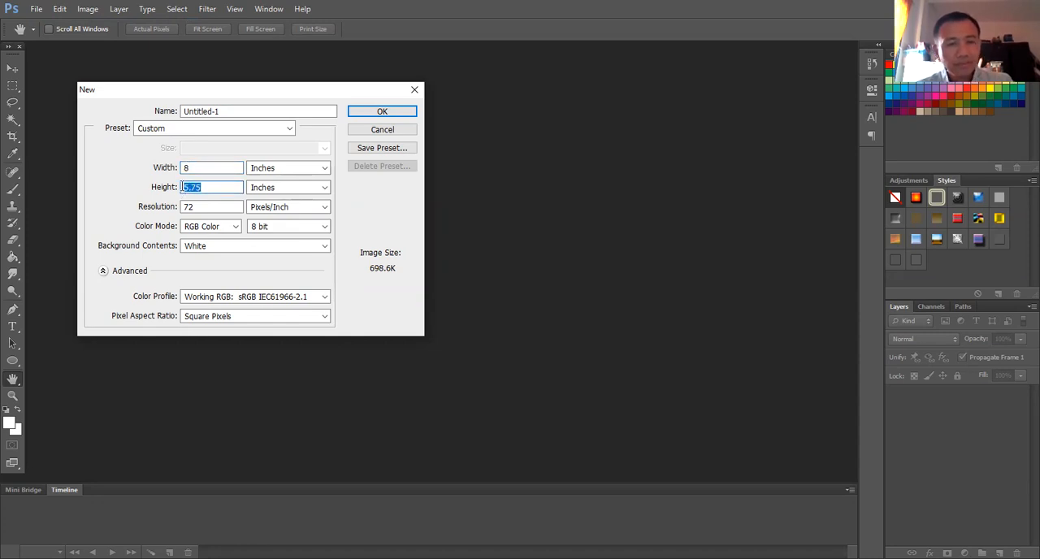
{"action": "type", "text": "6"}
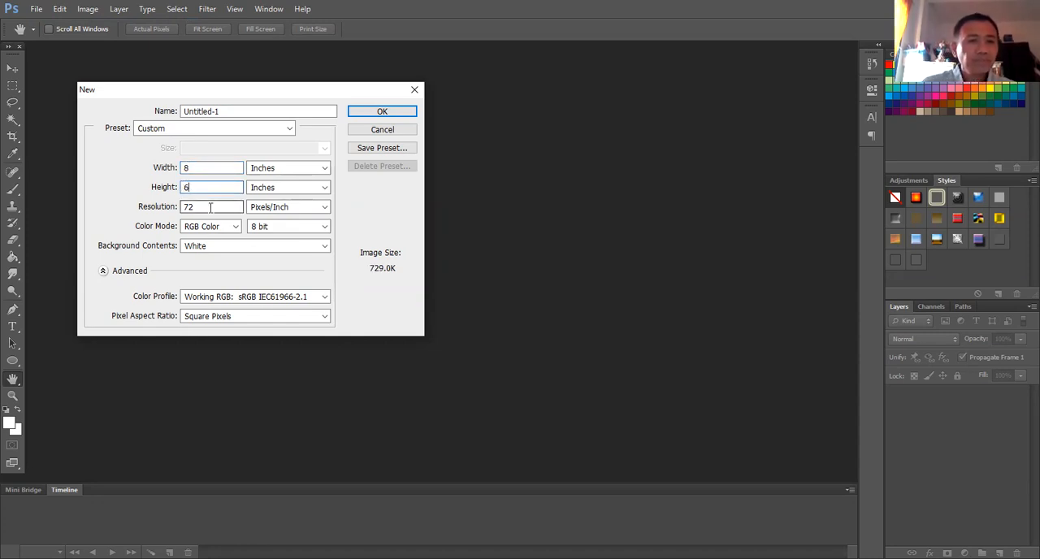
{"action": "left_click", "coordinate": [211, 206]}
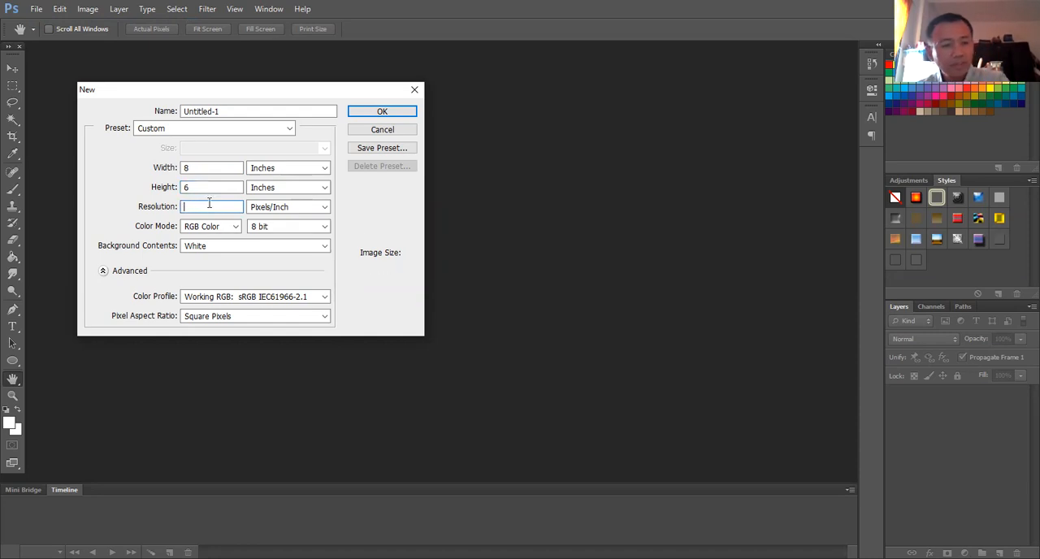
{"action": "type", "text": "300"}
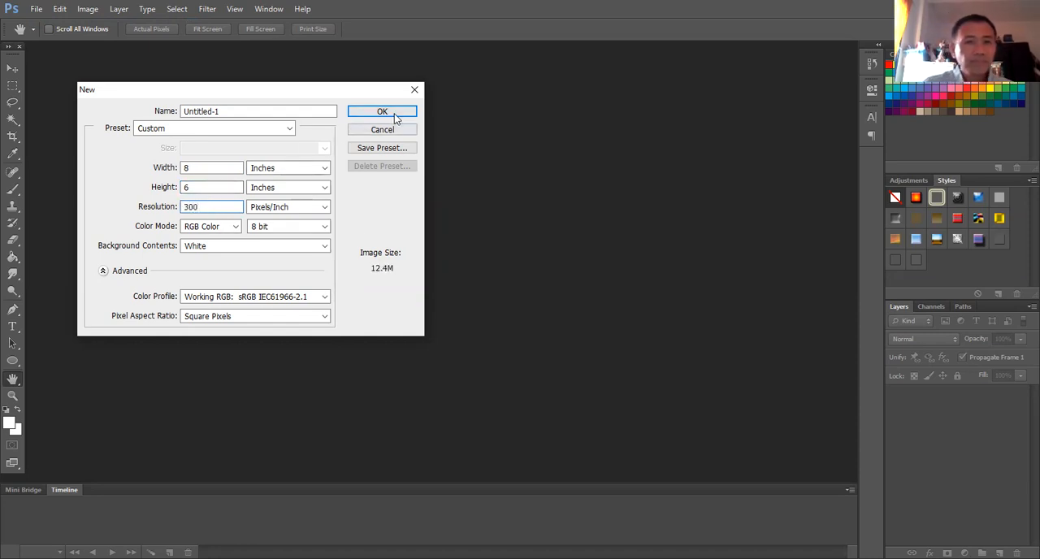
Name the document Paradise_Manuel and create it
{"action": "left_click", "coordinate": [258, 112]}
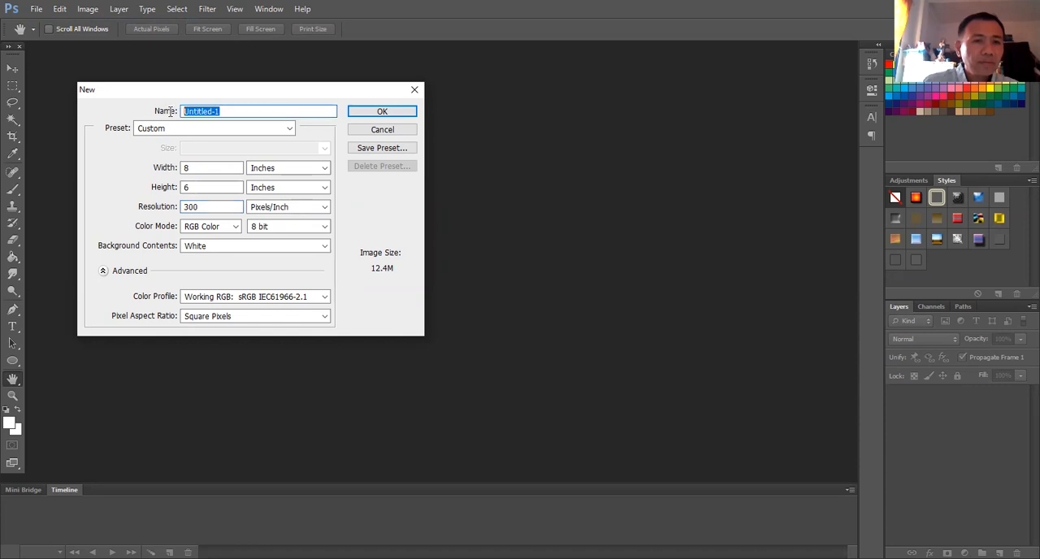
{"action": "mouse_move", "coordinate": [412, 226]}
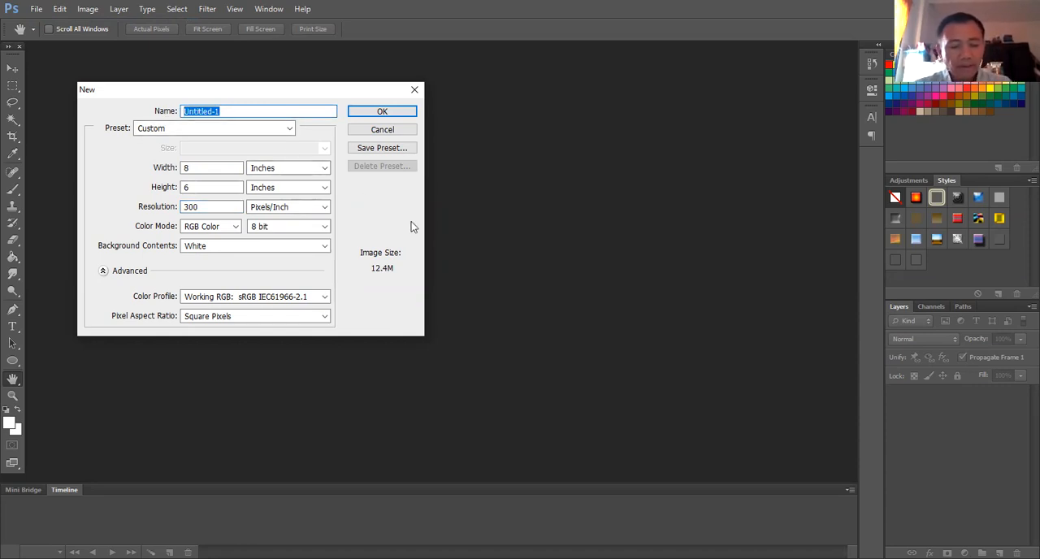
{"action": "type", "text": "Paradise_M"}
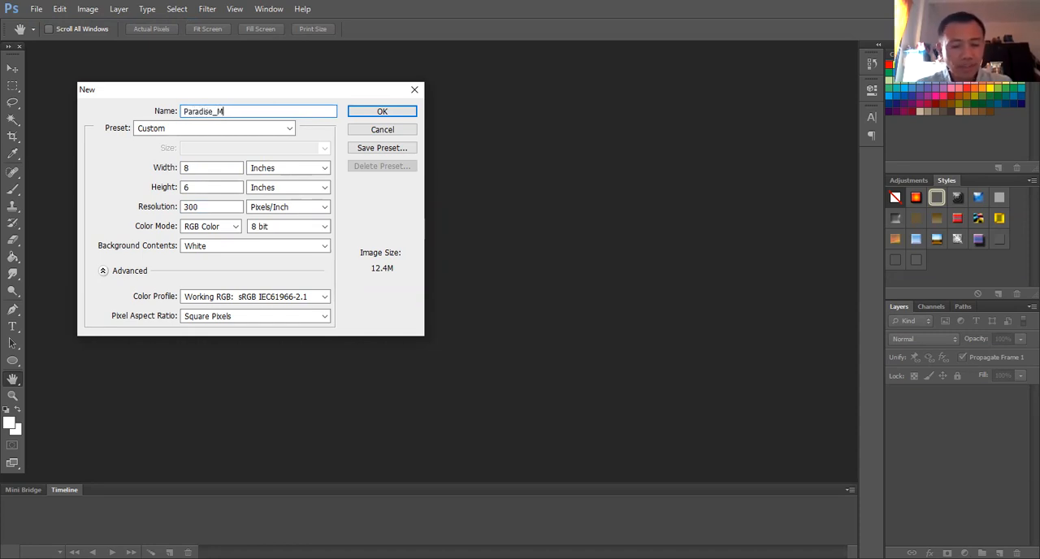
{"action": "type", "text": "anuel"}
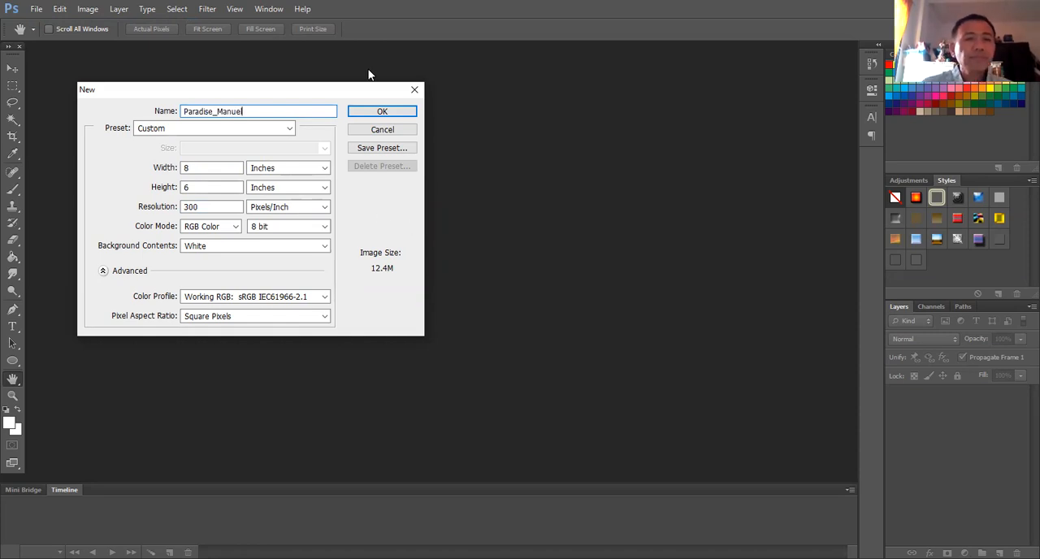
{"action": "left_click", "coordinate": [382, 110]}
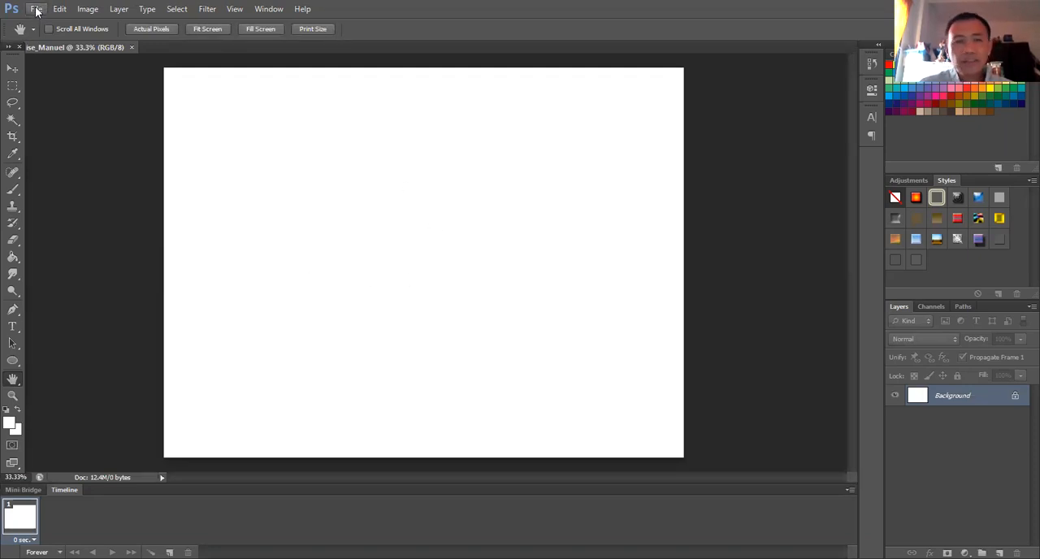
Open Dog.jpg from the Photoshop Outputs folder
{"action": "left_click", "coordinate": [36, 9]}
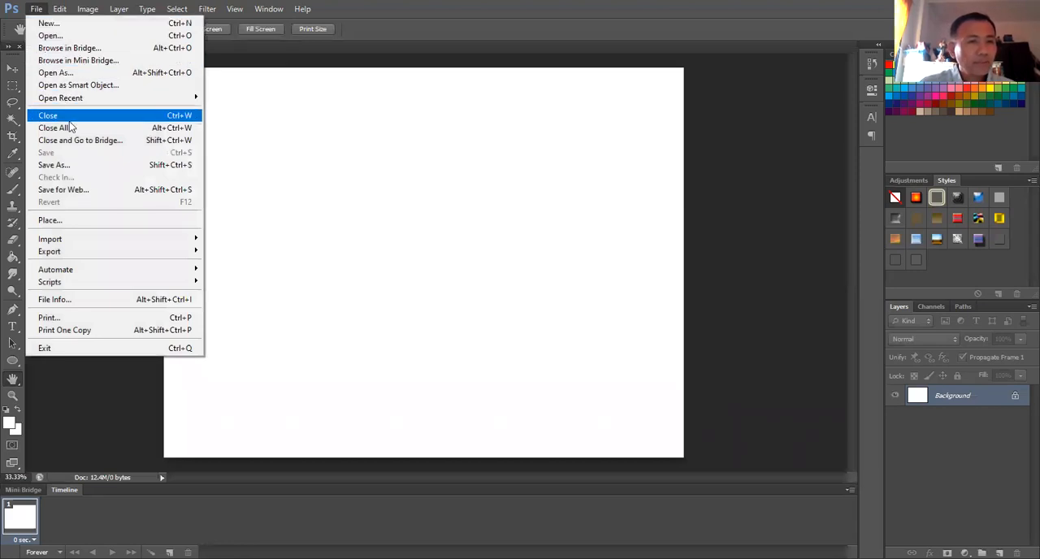
{"action": "mouse_move", "coordinate": [88, 201]}
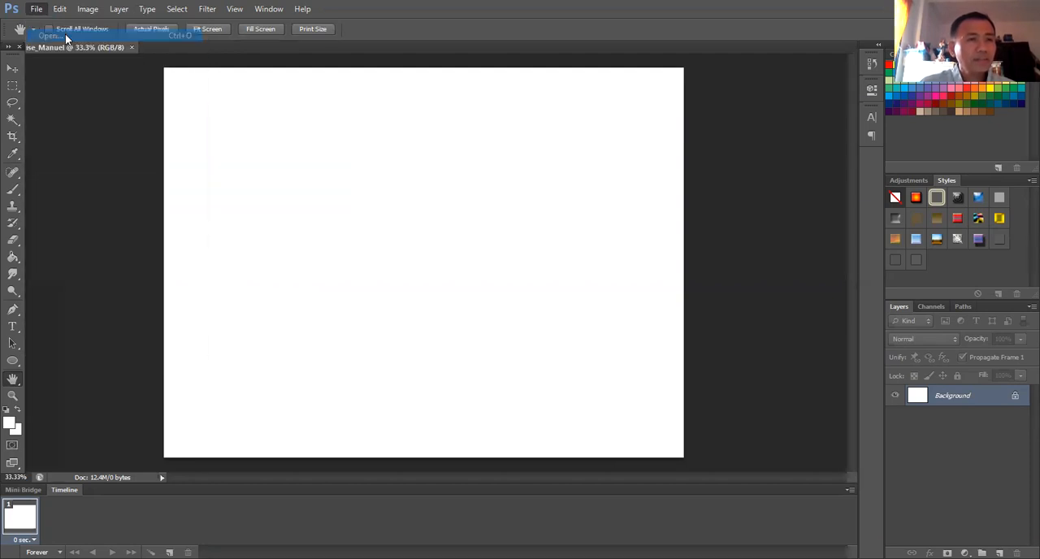
{"action": "left_click", "coordinate": [48, 36]}
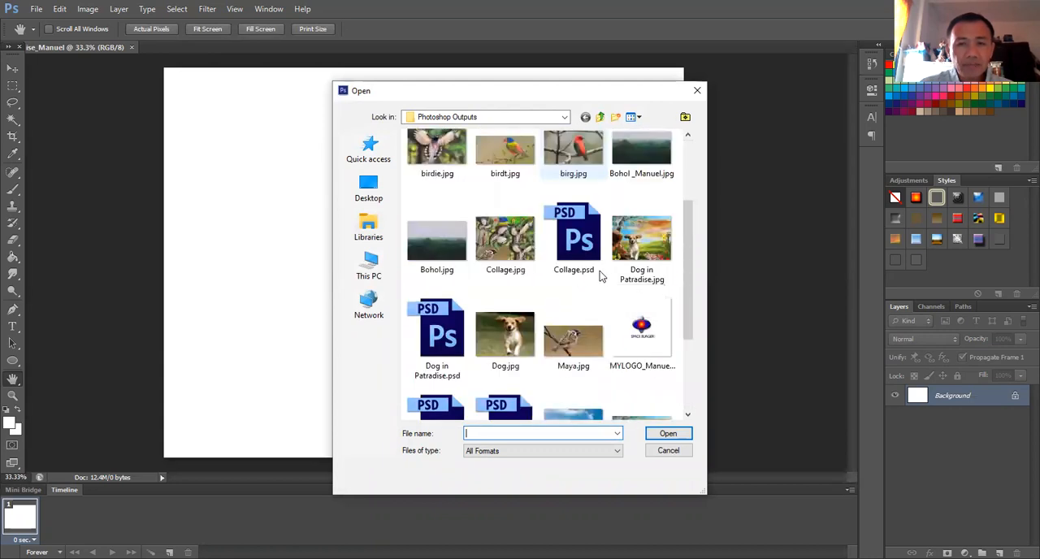
{"action": "left_click", "coordinate": [505, 333]}
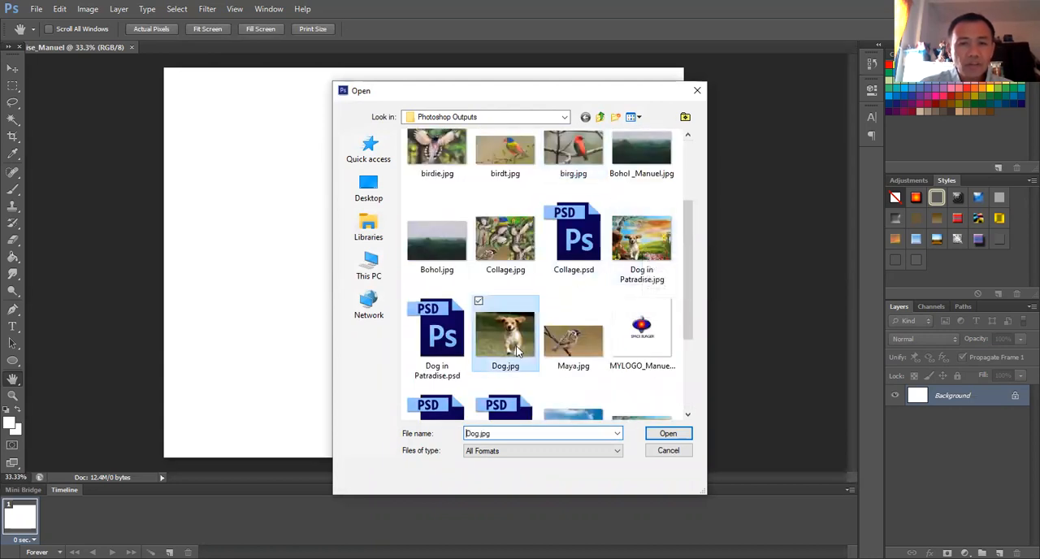
{"action": "left_click", "coordinate": [667, 433]}
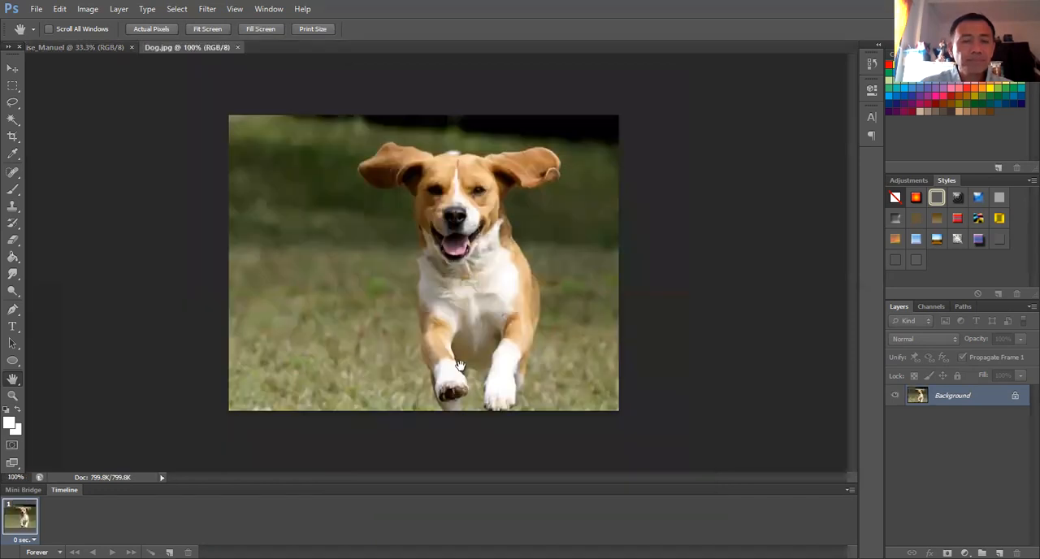
{"action": "mouse_move", "coordinate": [436, 304]}
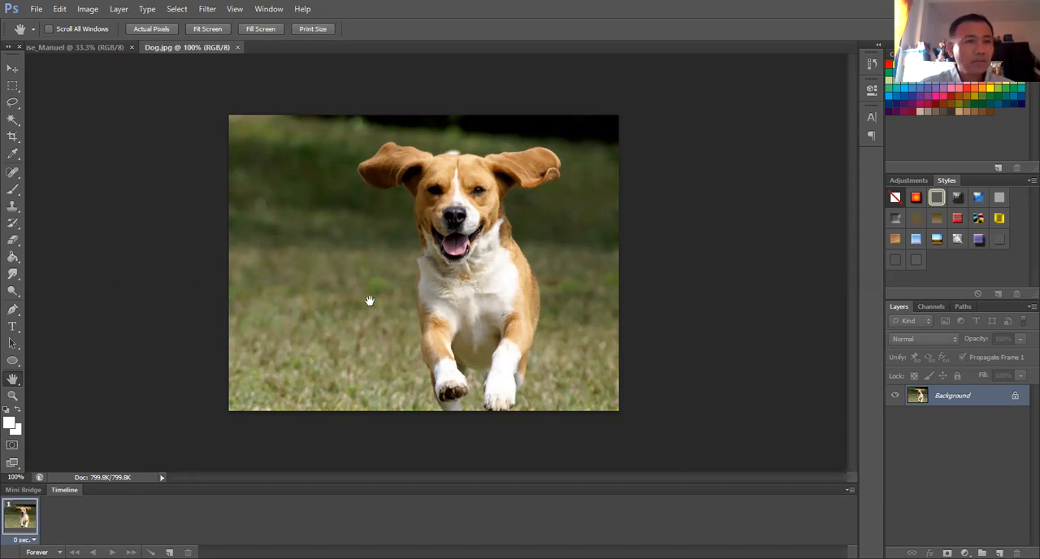
{"action": "mouse_move", "coordinate": [345, 237]}
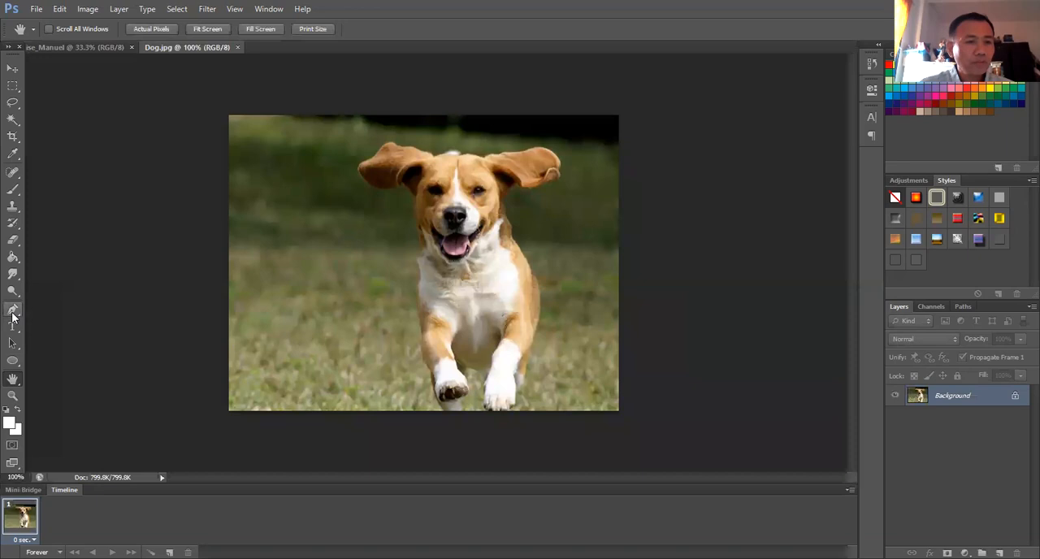
Pick the Pen Tool from the path-tool flyout, then select another toolbar tool
{"action": "left_click", "coordinate": [13, 311]}
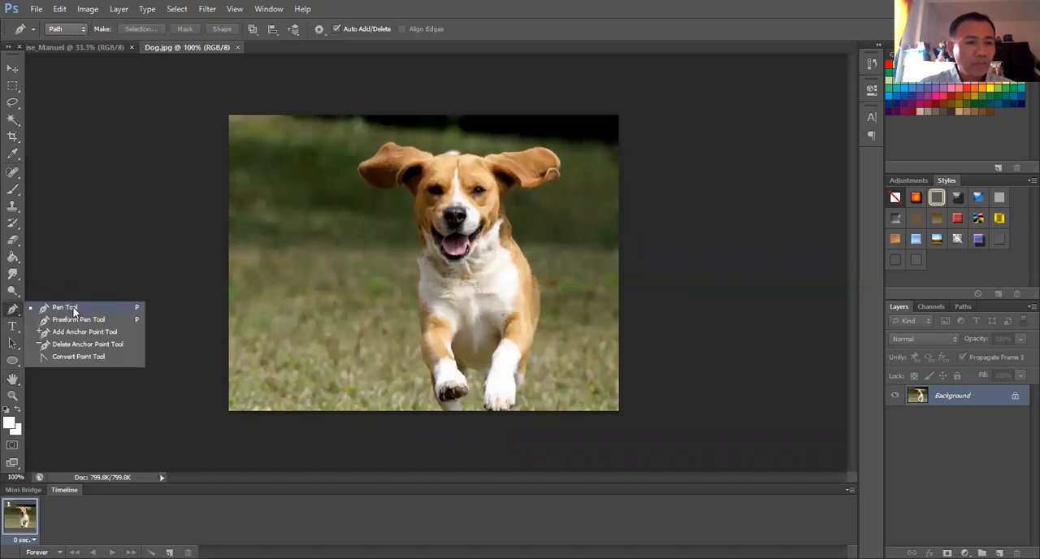
{"action": "left_click", "coordinate": [65, 307]}
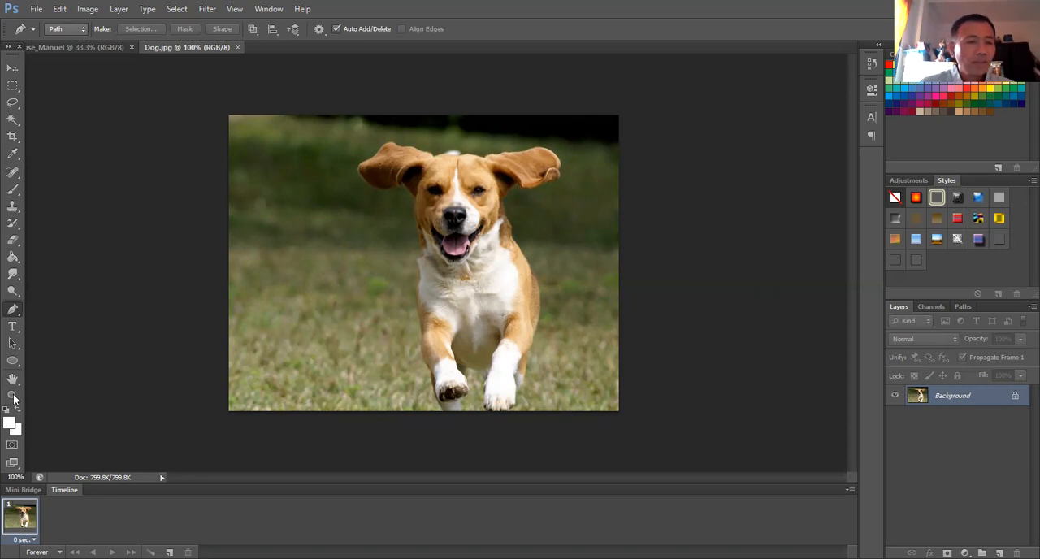
{"action": "left_click", "coordinate": [13, 398]}
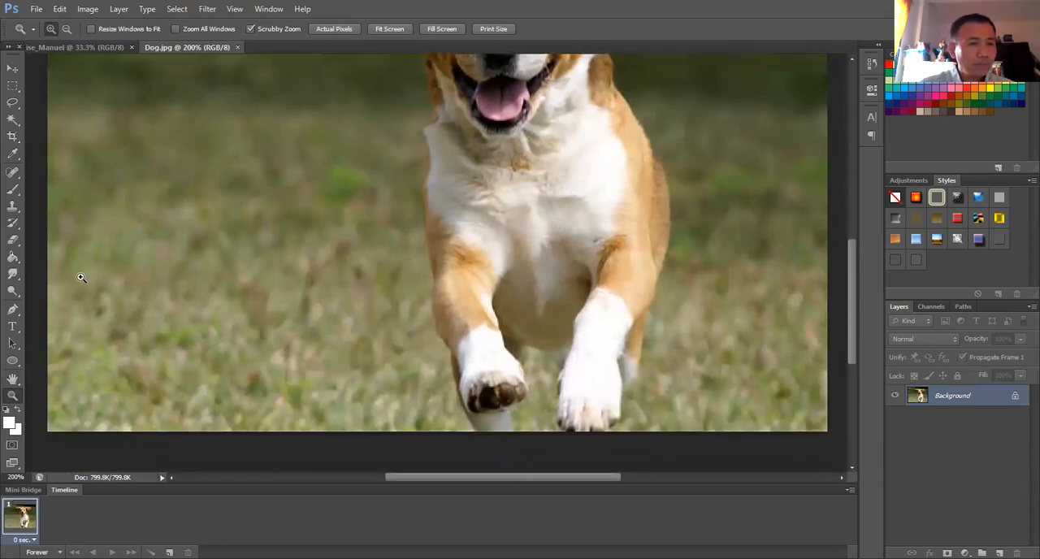
{"action": "mouse_move", "coordinate": [4, 370]}
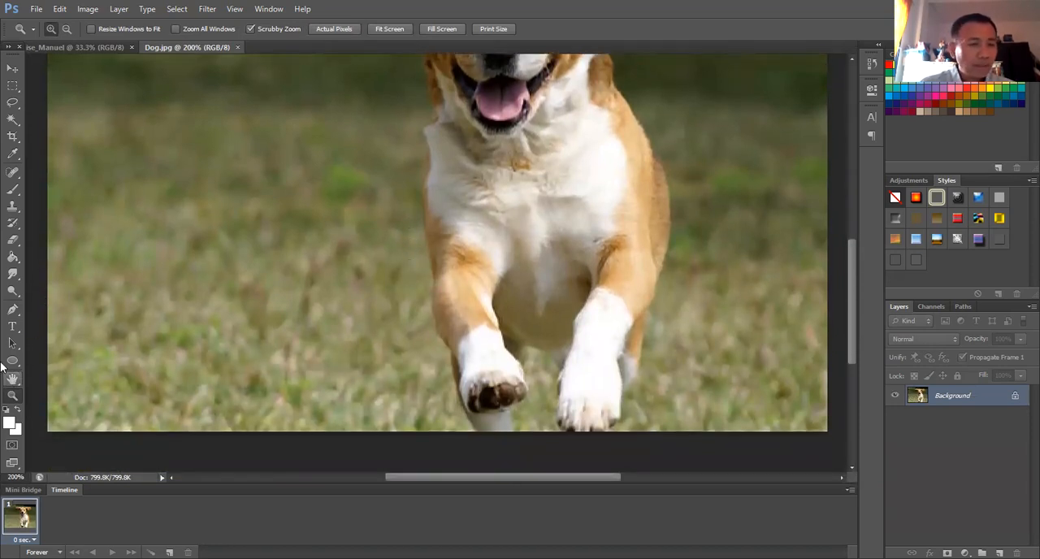
Switch back to the Pen Tool for tracing the dog's outline
{"action": "left_click", "coordinate": [12, 315]}
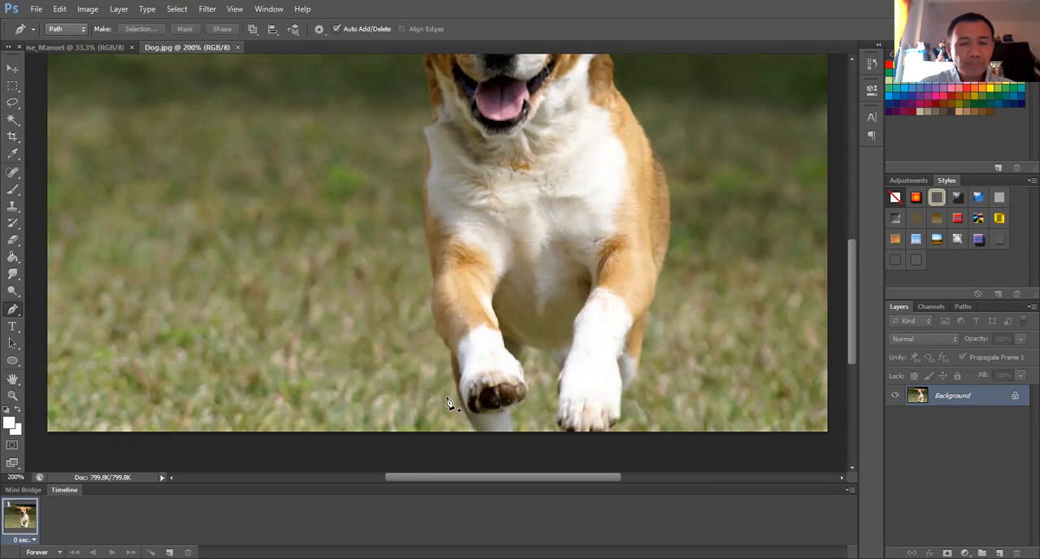
{"action": "mouse_move", "coordinate": [528, 351]}
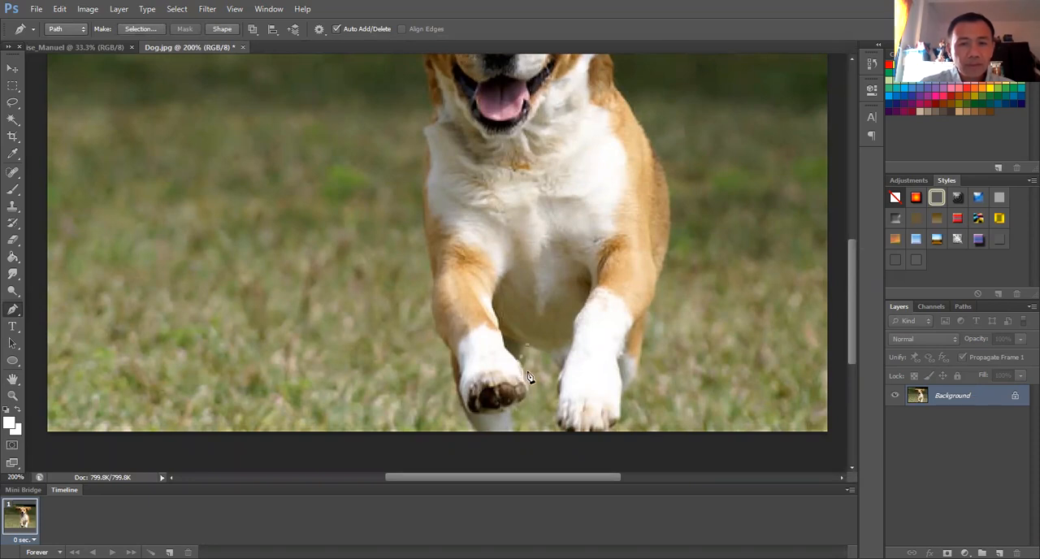
{"action": "mouse_move", "coordinate": [528, 389]}
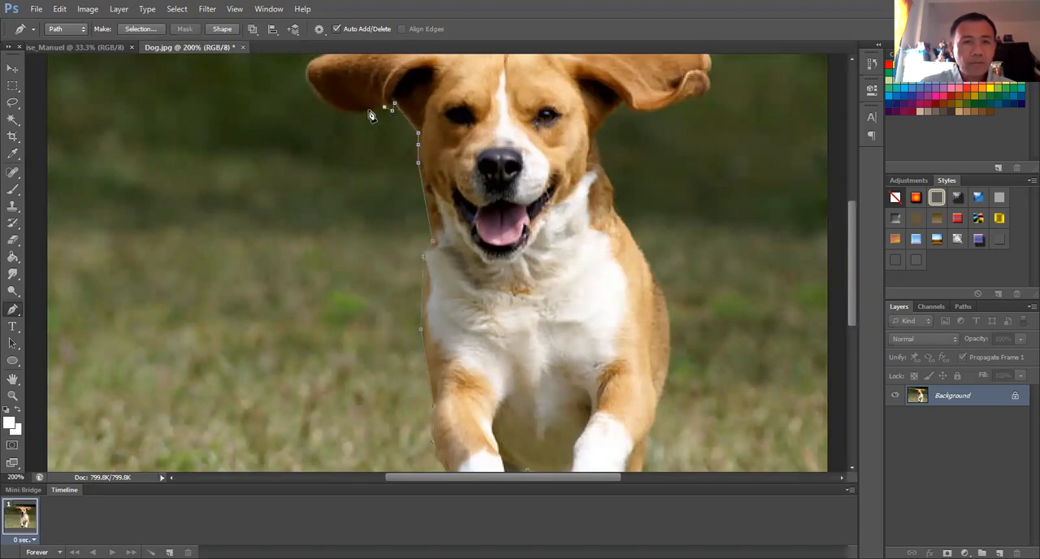
{"action": "mouse_move", "coordinate": [345, 120]}
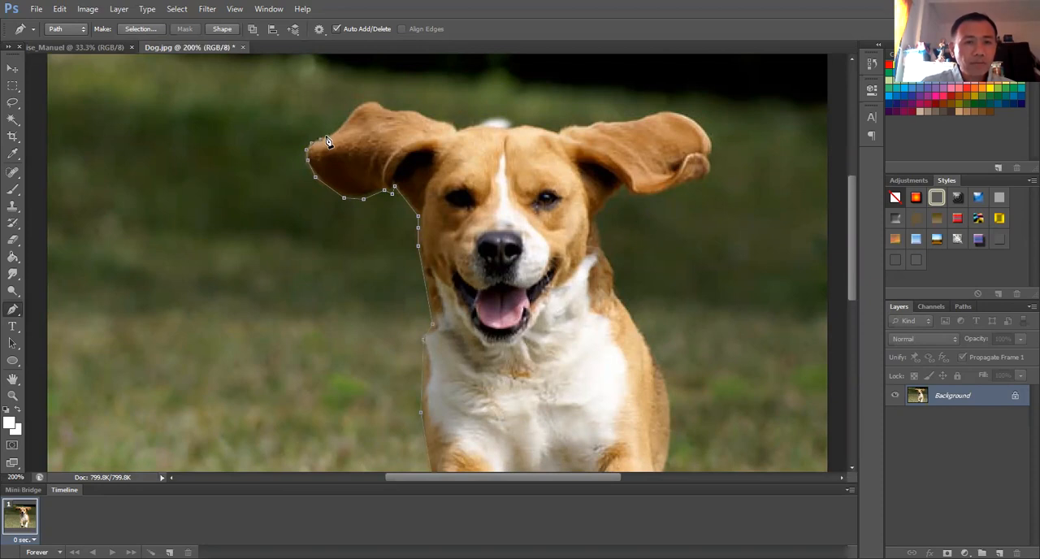
{"action": "mouse_move", "coordinate": [338, 130]}
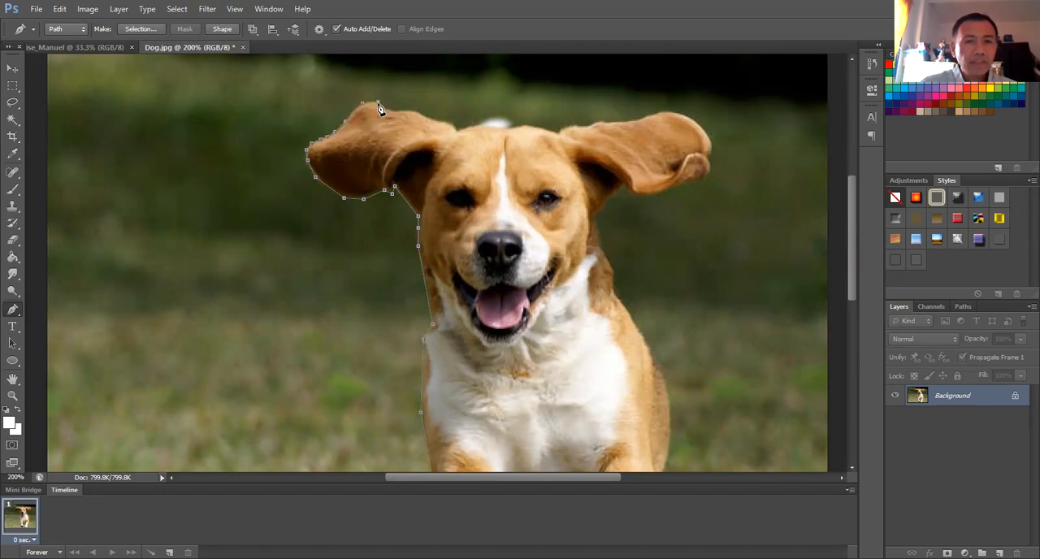
{"action": "mouse_move", "coordinate": [398, 114]}
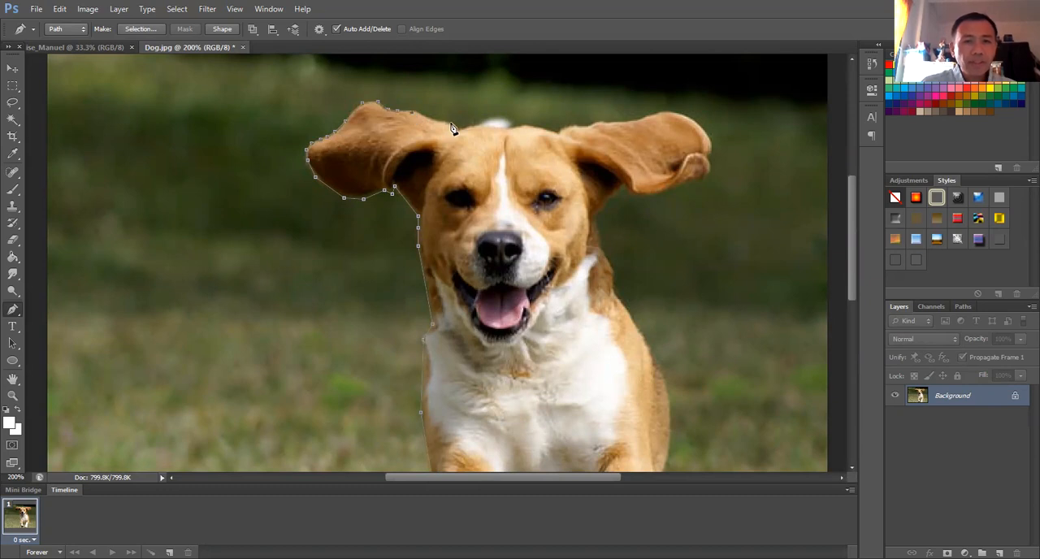
{"action": "mouse_move", "coordinate": [493, 123]}
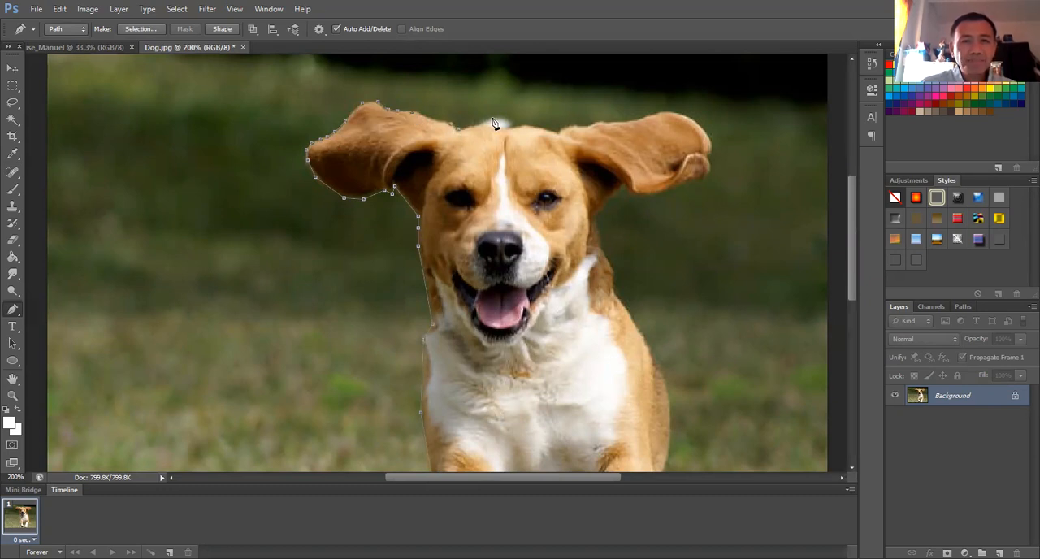
{"action": "mouse_move", "coordinate": [554, 136]}
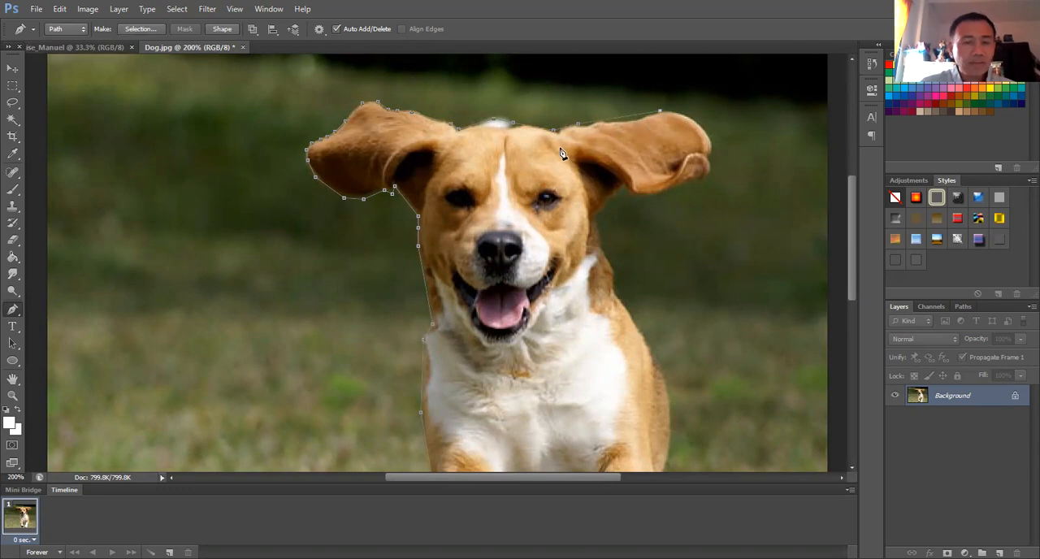
Step backward to remove the misplaced last anchor point
{"action": "left_click", "coordinate": [59, 9]}
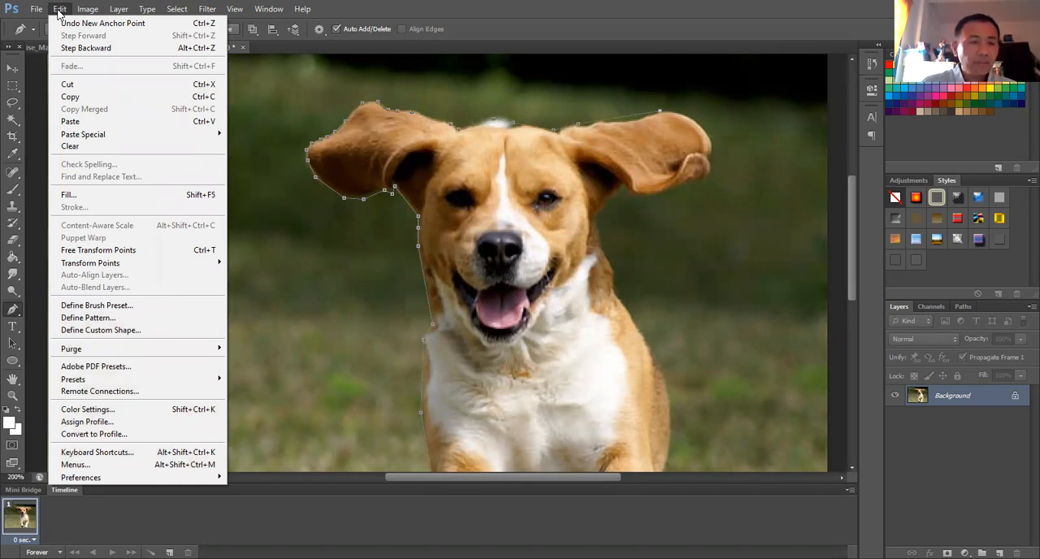
{"action": "mouse_move", "coordinate": [96, 48]}
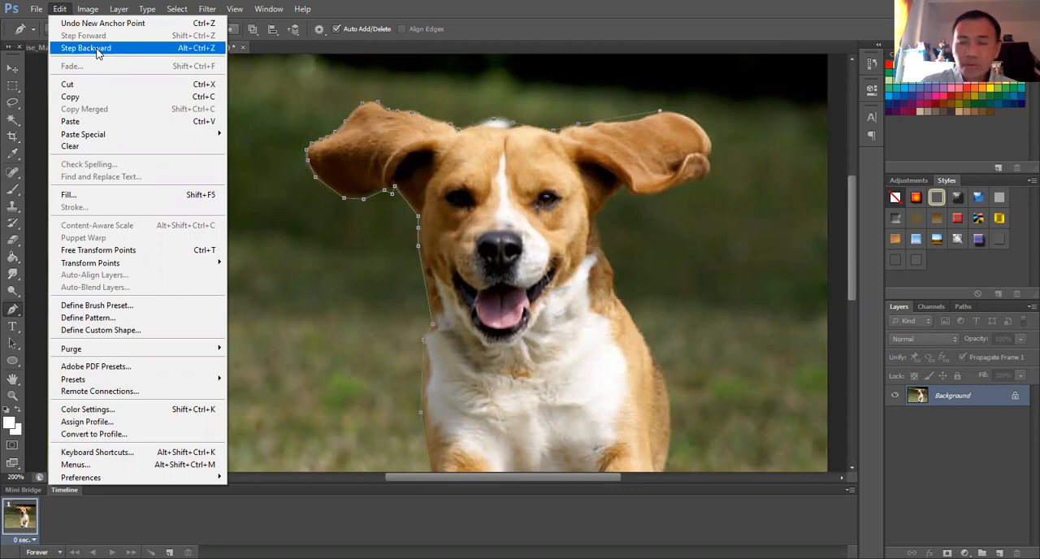
{"action": "left_click", "coordinate": [85, 48]}
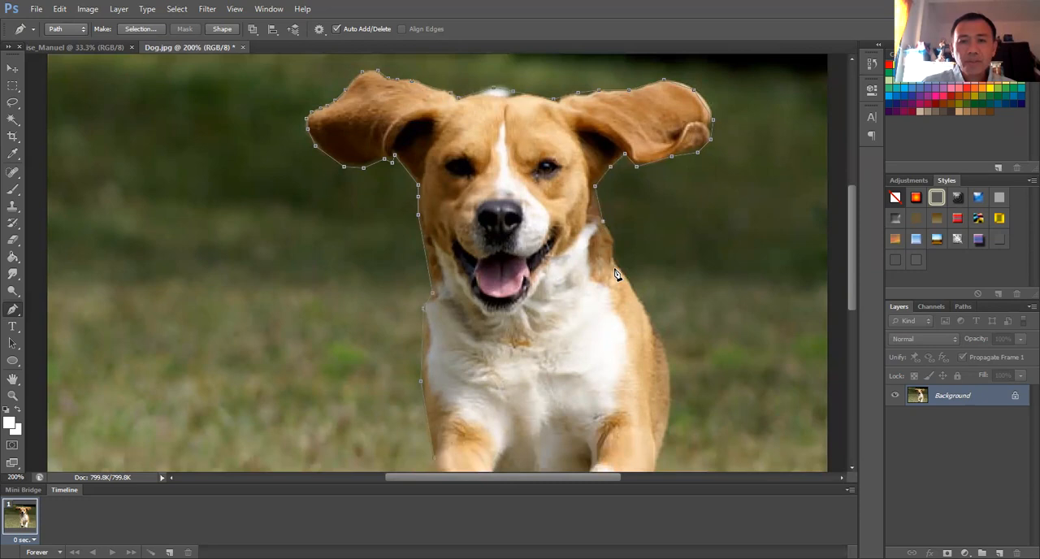
{"action": "mouse_move", "coordinate": [658, 331]}
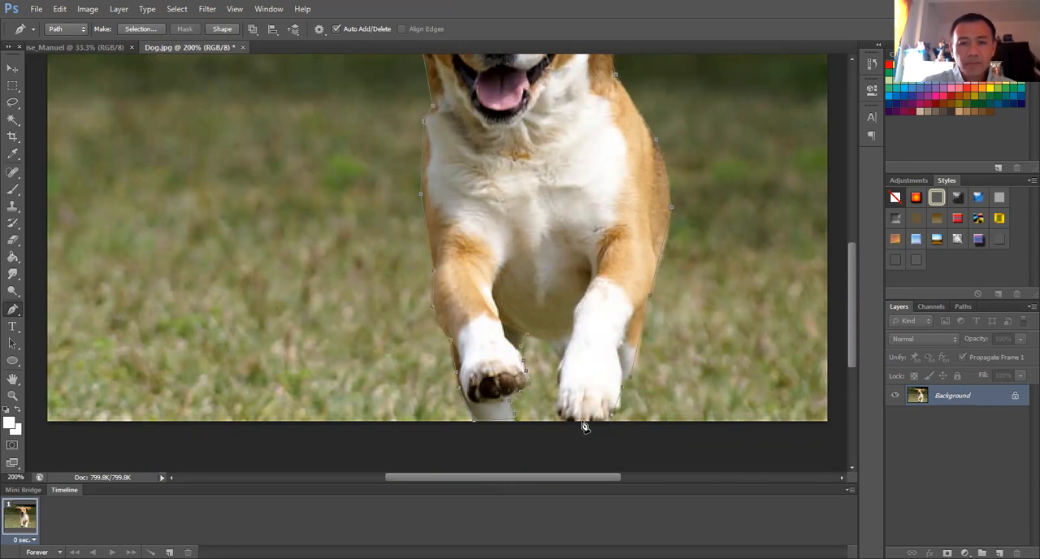
{"action": "mouse_move", "coordinate": [559, 412]}
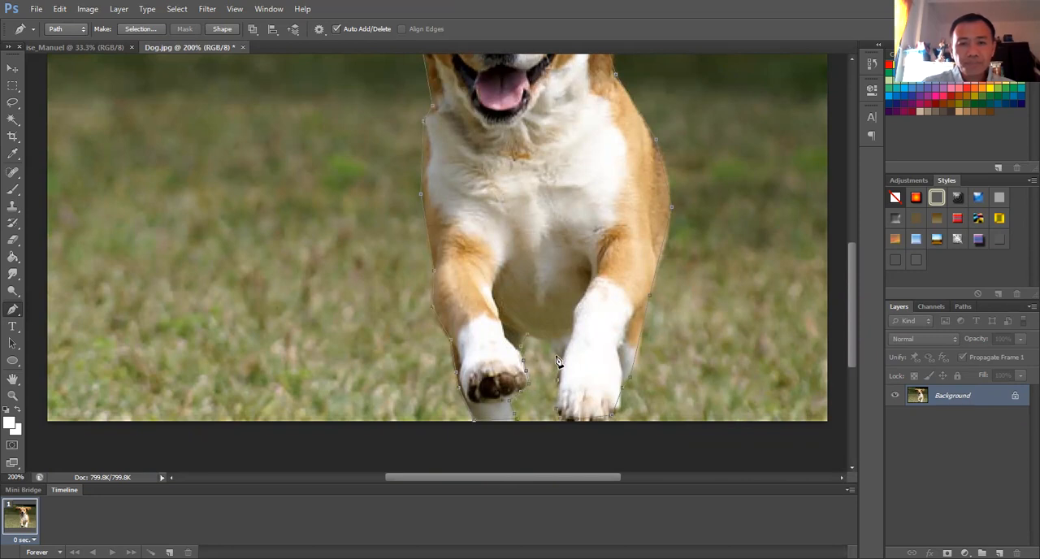
{"action": "mouse_move", "coordinate": [571, 331]}
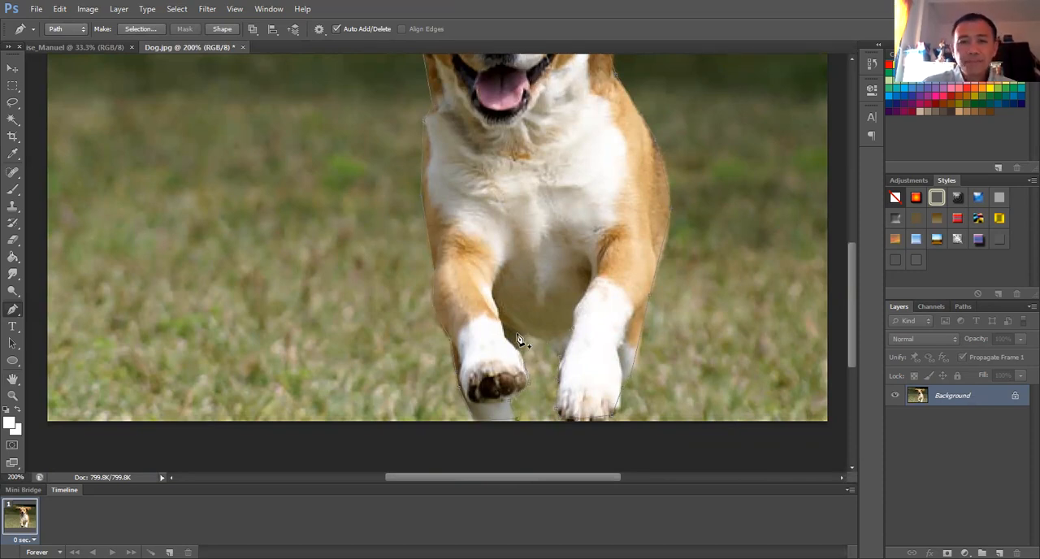
{"action": "mouse_move", "coordinate": [638, 270]}
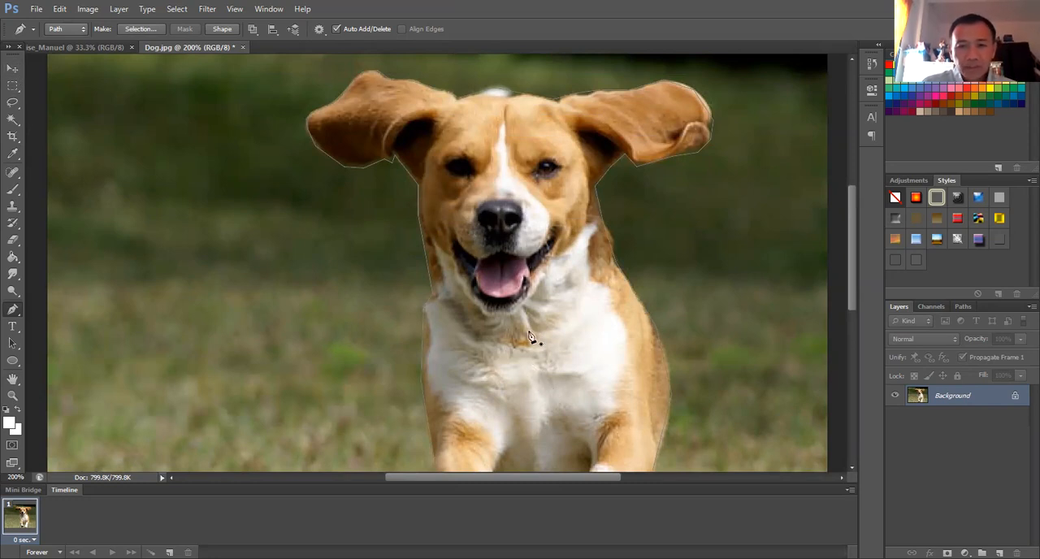
Make a selection from the dog's outline path with 0 feather radius
{"action": "right_click", "coordinate": [532, 340]}
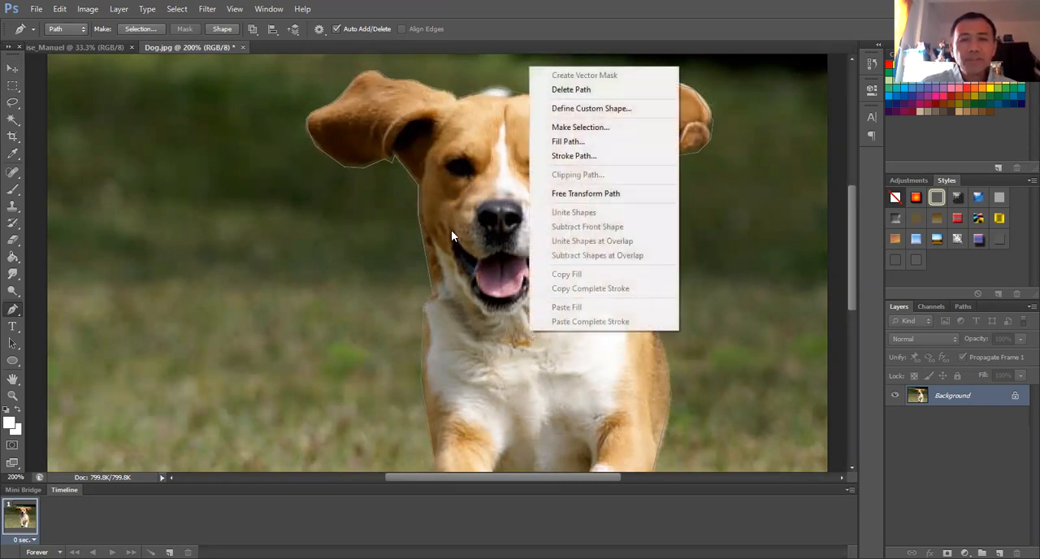
{"action": "mouse_move", "coordinate": [580, 126]}
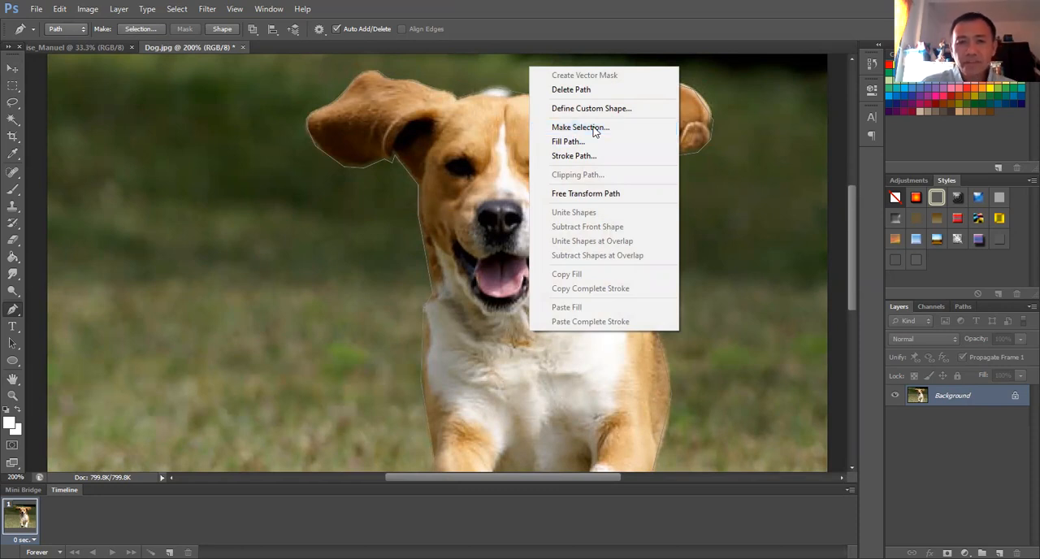
{"action": "left_click", "coordinate": [580, 127]}
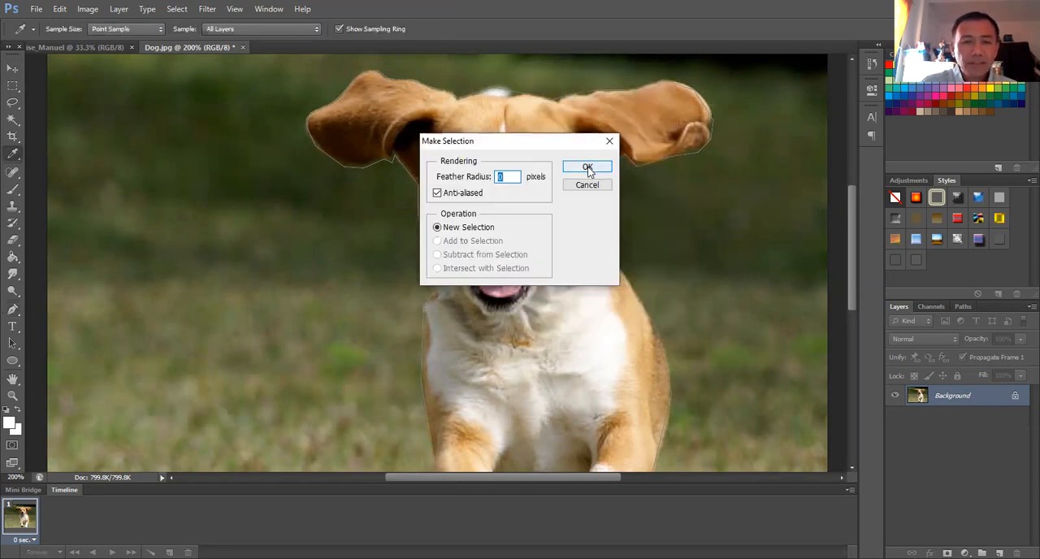
{"action": "left_click", "coordinate": [587, 167]}
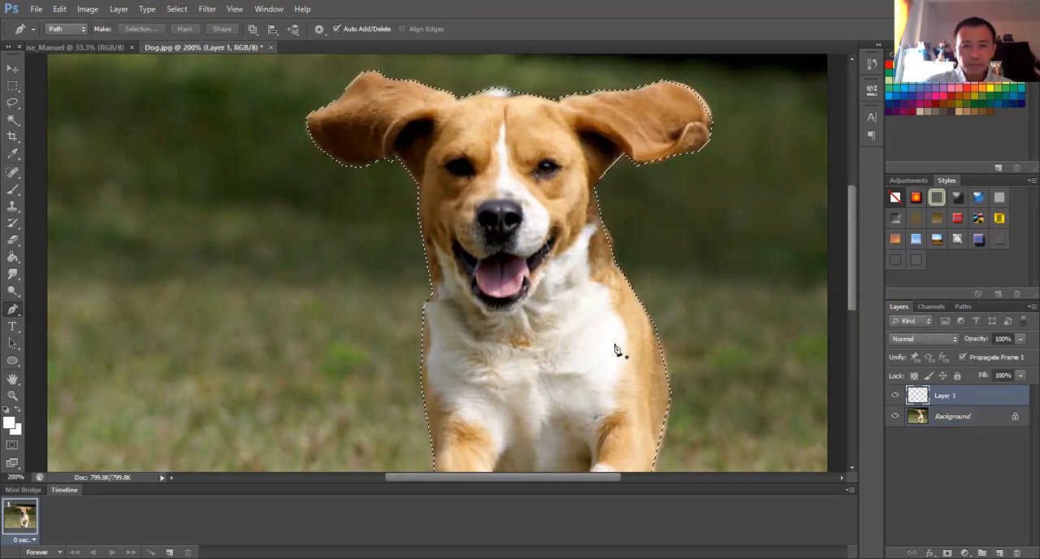
Copy the dog selection onto Layer 1 and hide the Background layer
{"action": "left_click", "coordinate": [951, 415]}
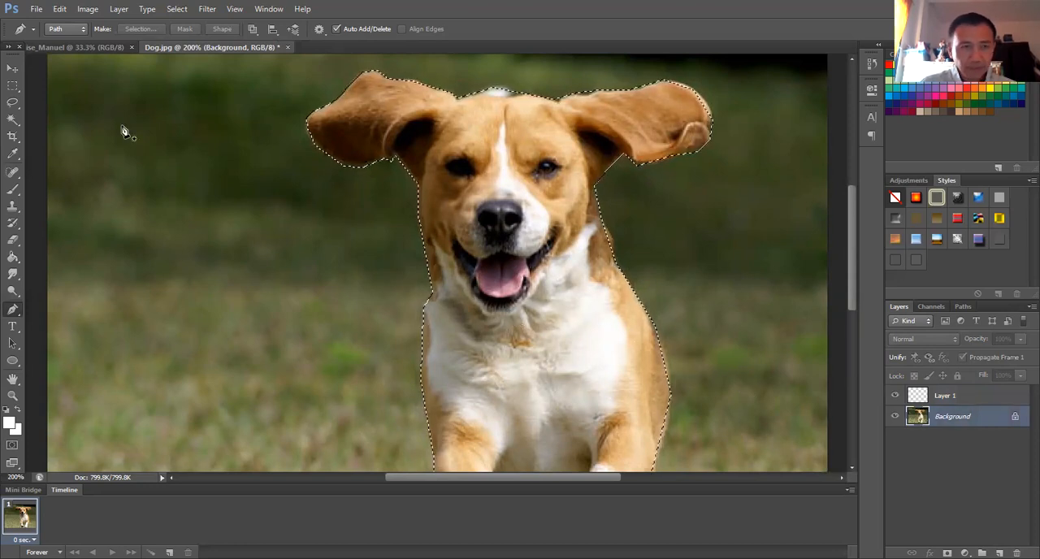
{"action": "left_click", "coordinate": [59, 9]}
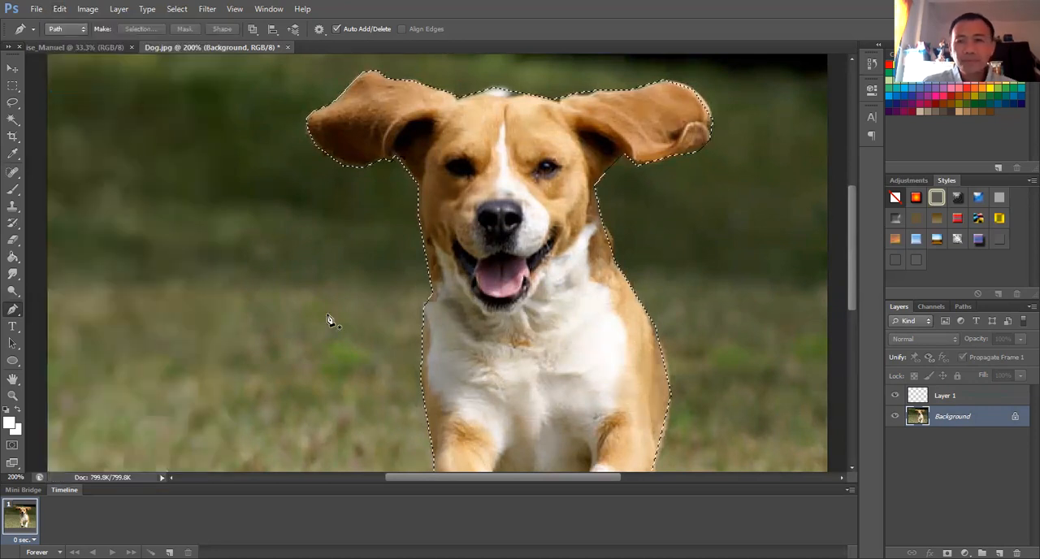
{"action": "left_click", "coordinate": [944, 396]}
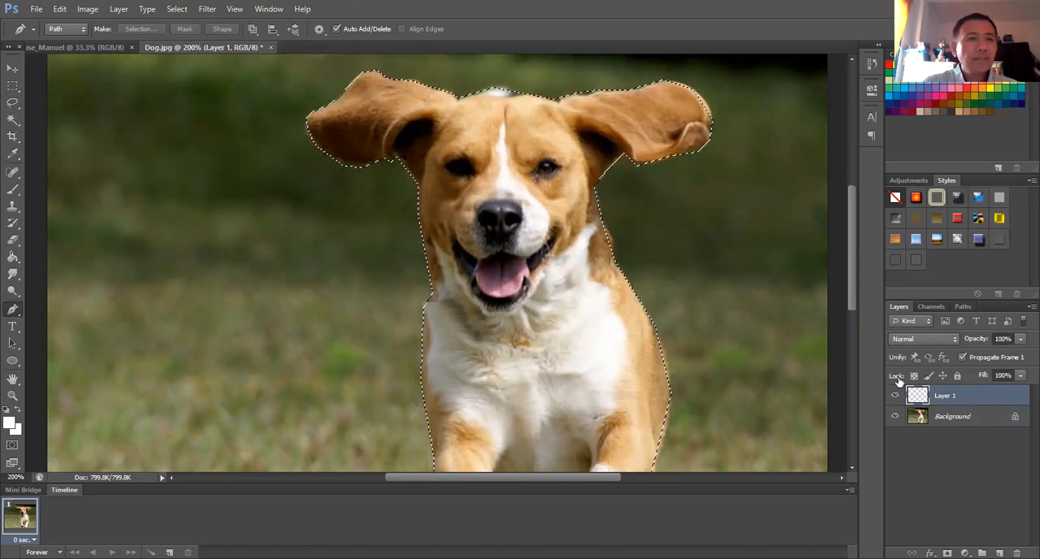
{"action": "left_click", "coordinate": [59, 9]}
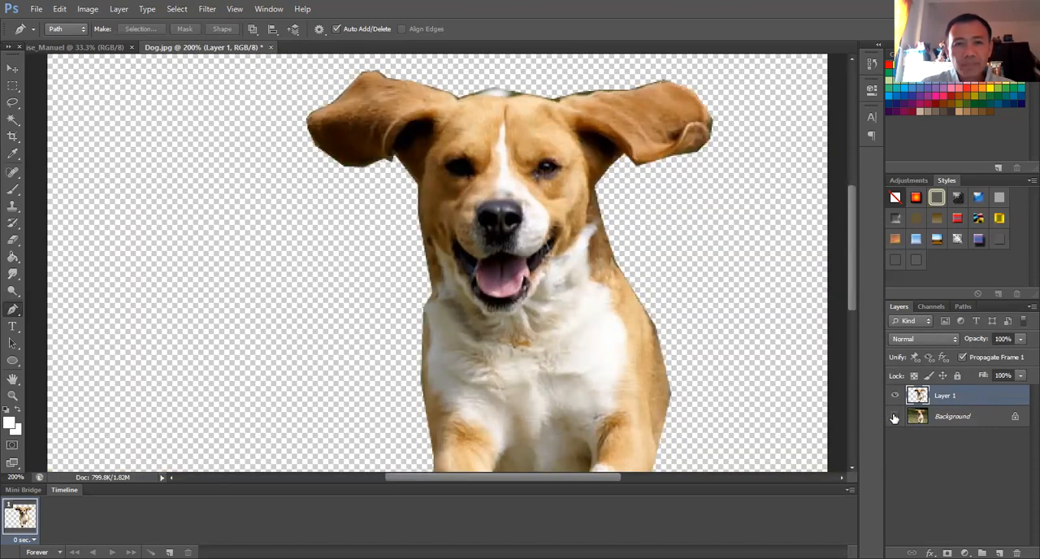
Scroll the view down and bring up the File menu
{"action": "scroll", "scroll_direction": "down", "scroll_amount": 3}
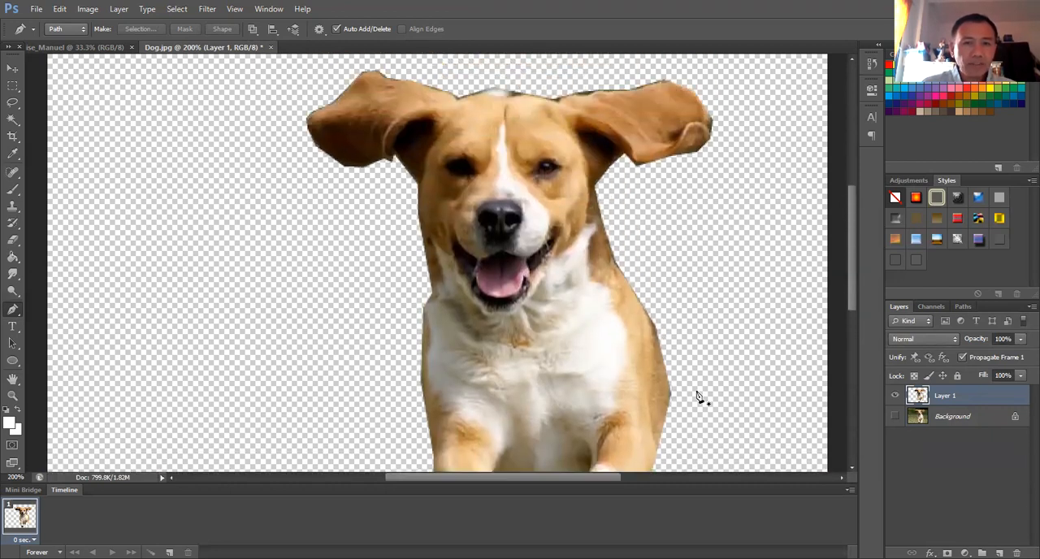
{"action": "scroll", "scroll_direction": "down", "scroll_amount": 3}
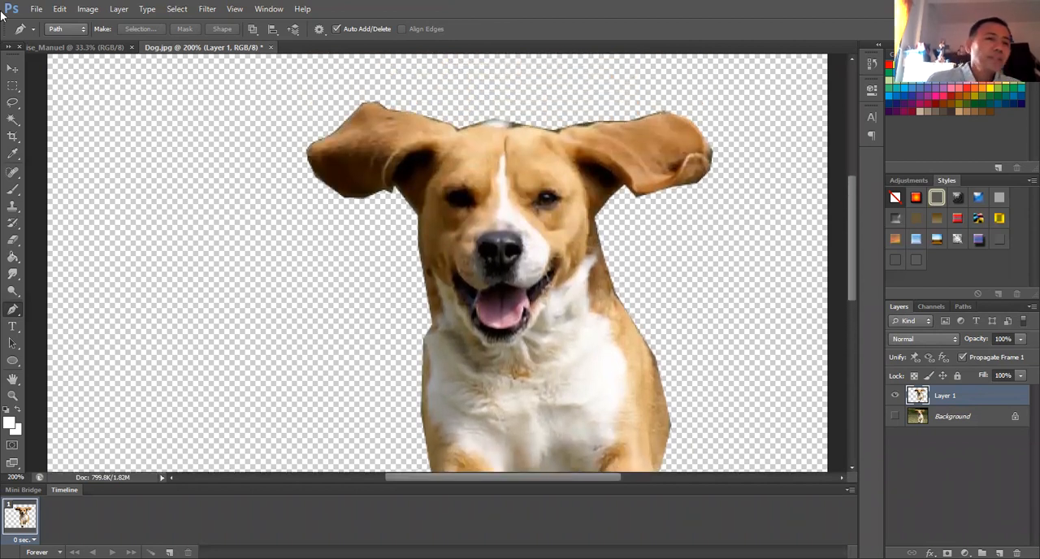
{"action": "left_click", "coordinate": [37, 9]}
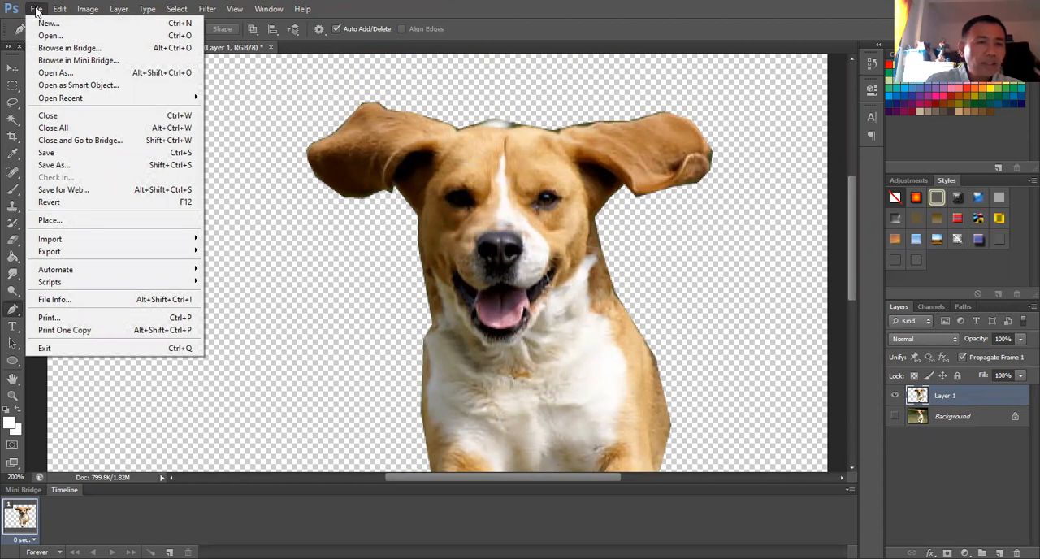
Open Paradise.jpg from the Photoshop Outputs folder
{"action": "left_click", "coordinate": [50, 35]}
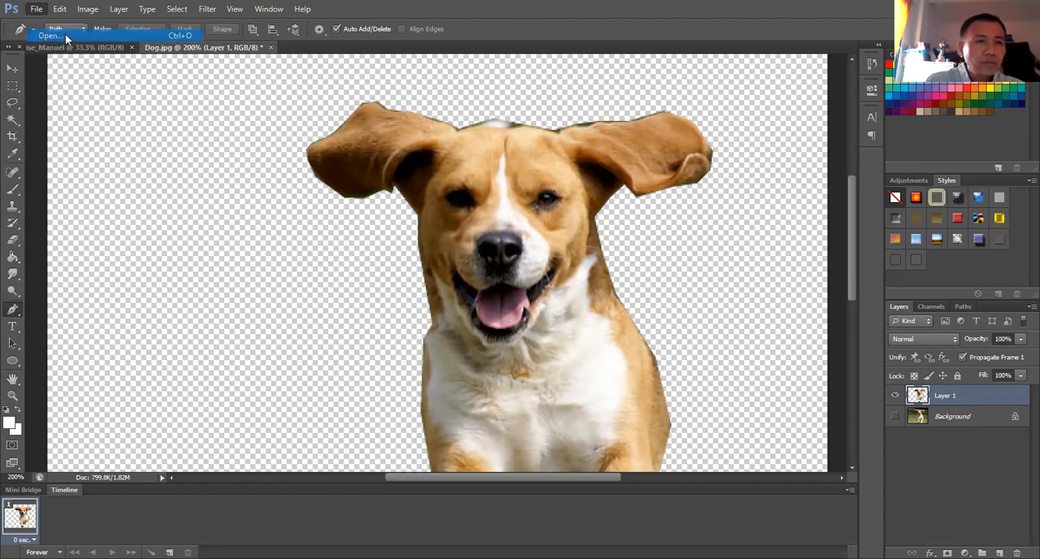
{"action": "left_click", "coordinate": [50, 36]}
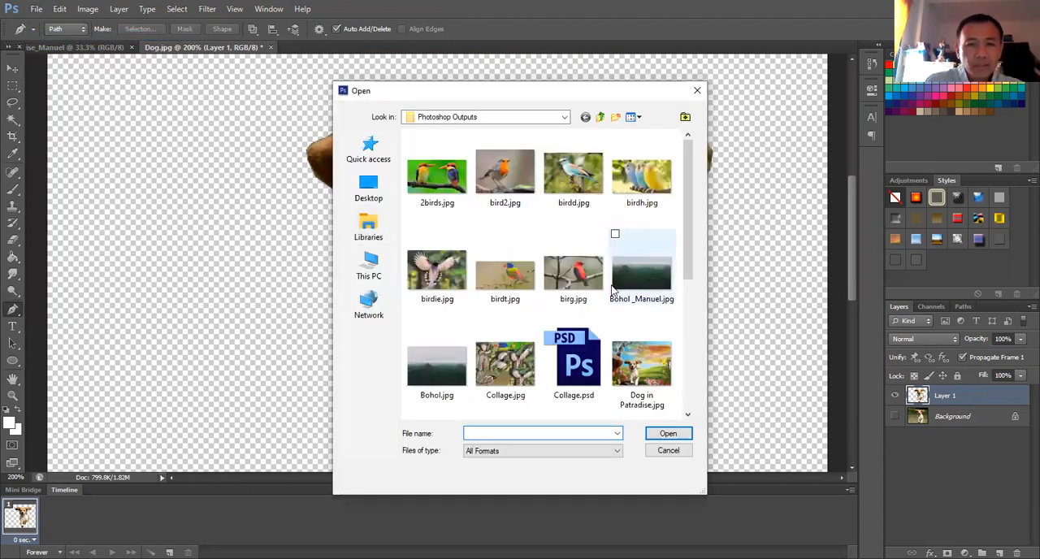
{"action": "scroll", "scroll_direction": "down", "scroll_amount": 3}
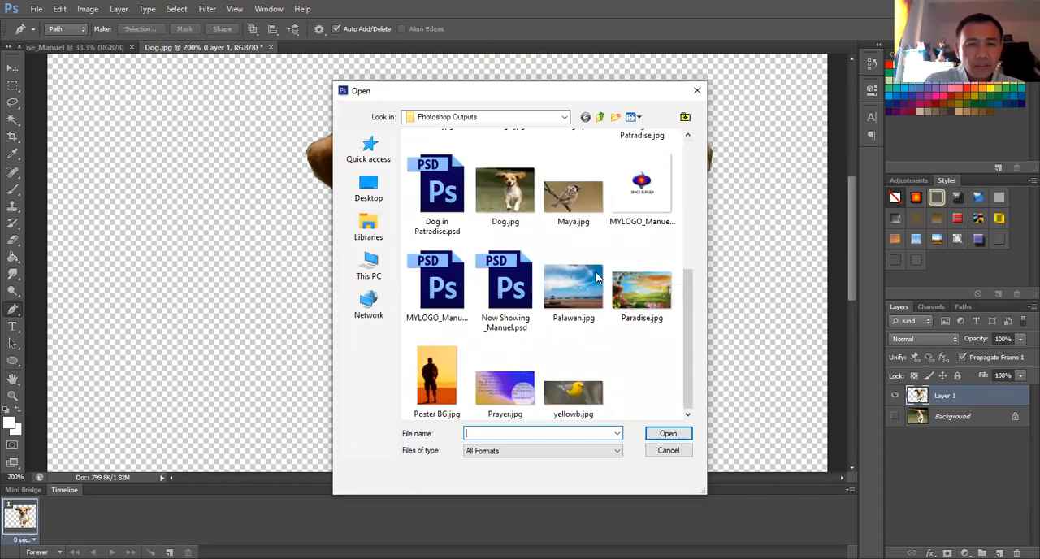
{"action": "mouse_move", "coordinate": [573, 288]}
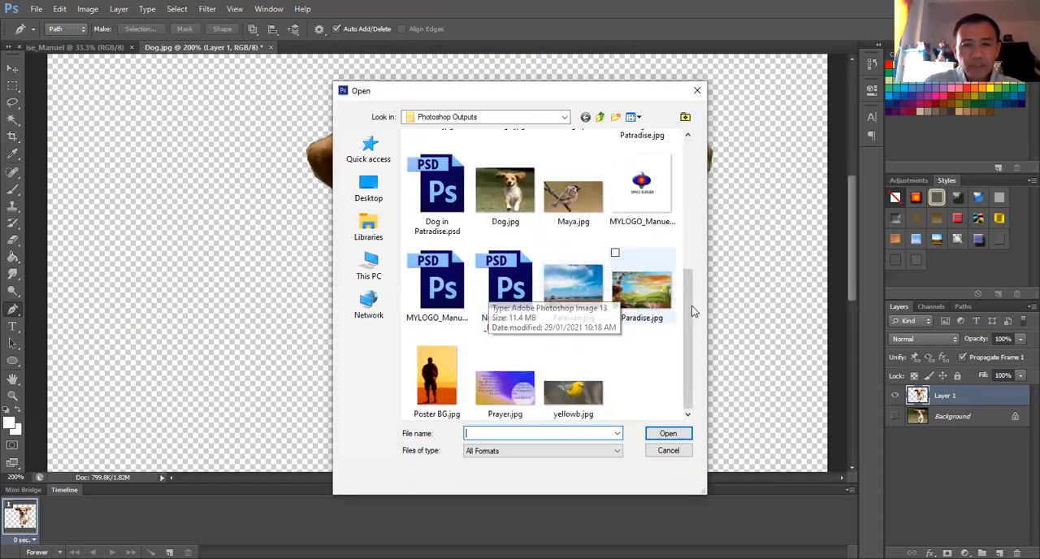
{"action": "left_click", "coordinate": [641, 285]}
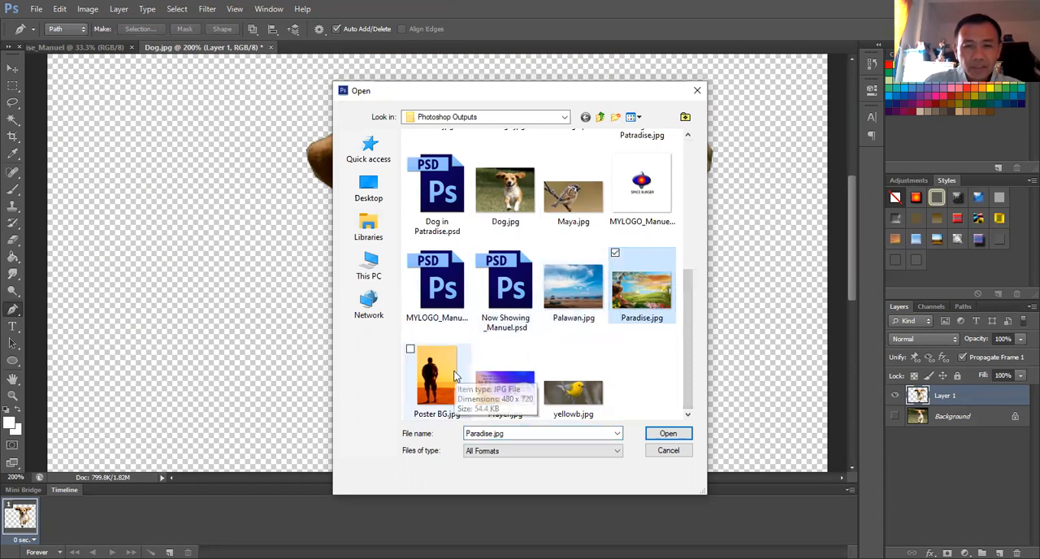
{"action": "left_click", "coordinate": [667, 433]}
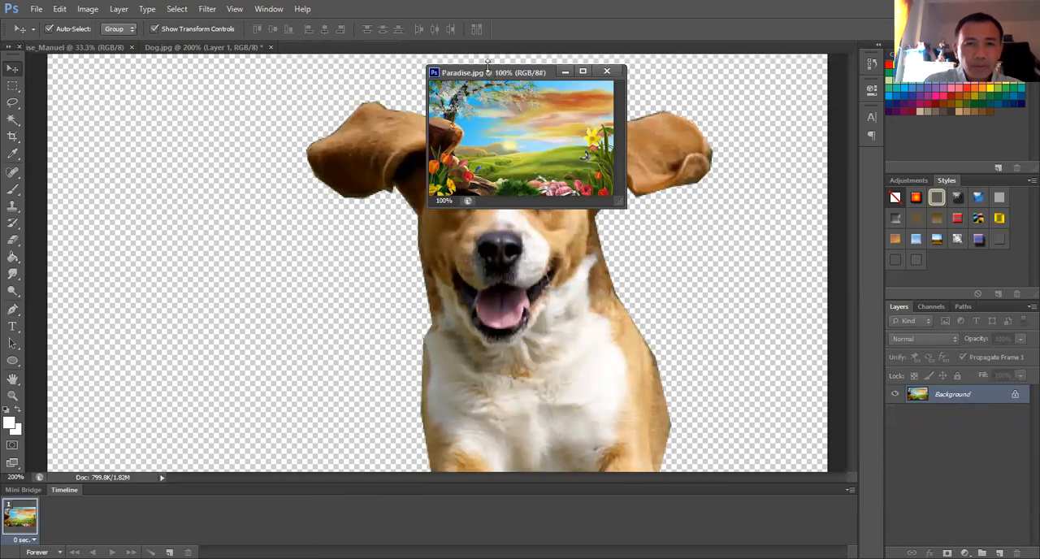
{"action": "mouse_move", "coordinate": [571, 135]}
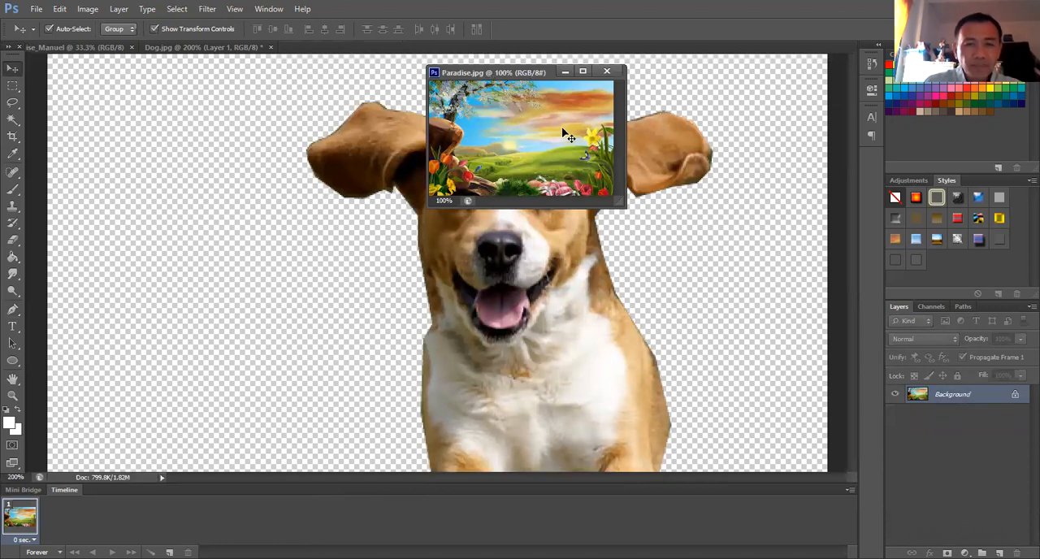
{"action": "mouse_move", "coordinate": [560, 139]}
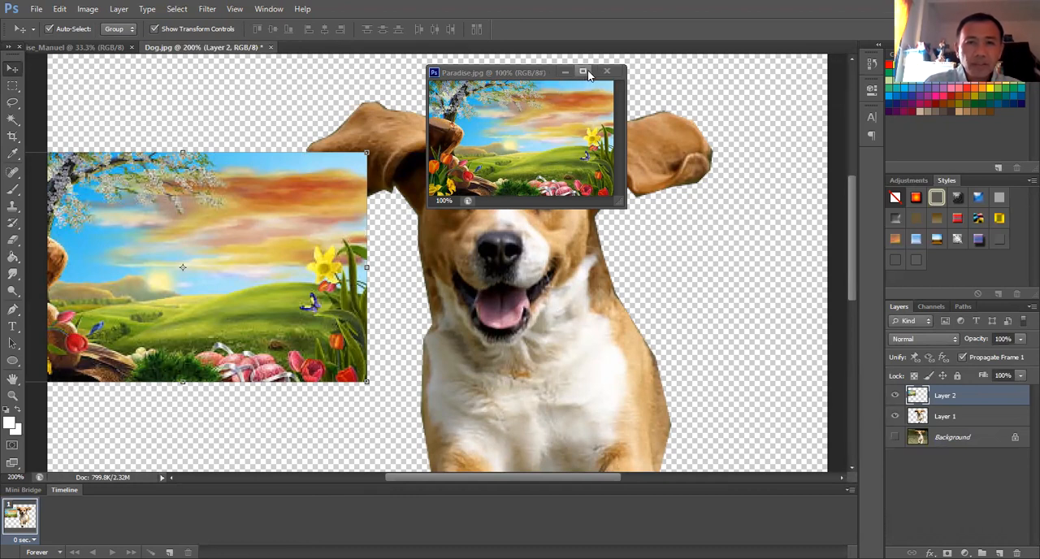
{"action": "mouse_move", "coordinate": [607, 72]}
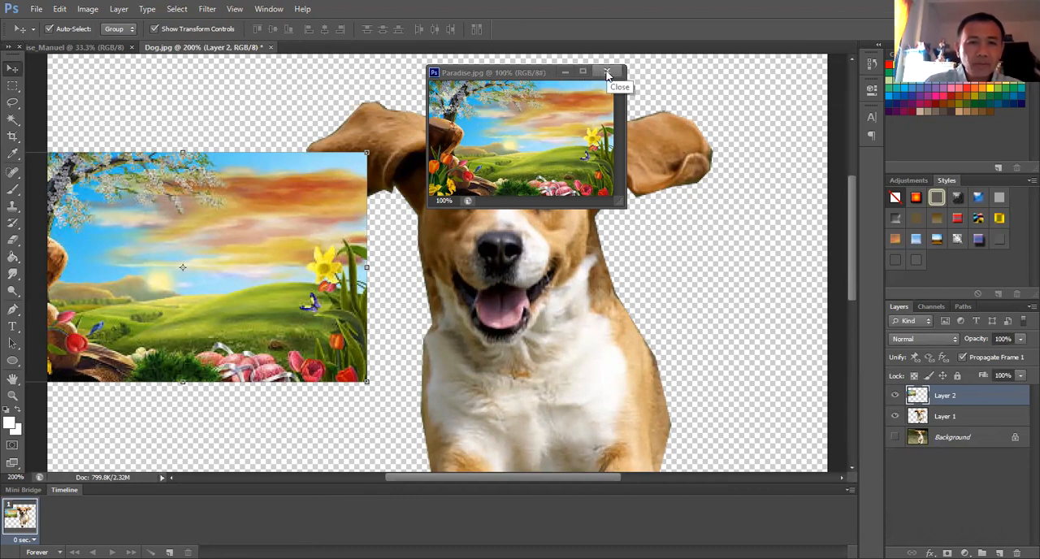
Close the Paradise window, then center and enlarge Layer 2 to fill the canvas
{"action": "left_click", "coordinate": [608, 72]}
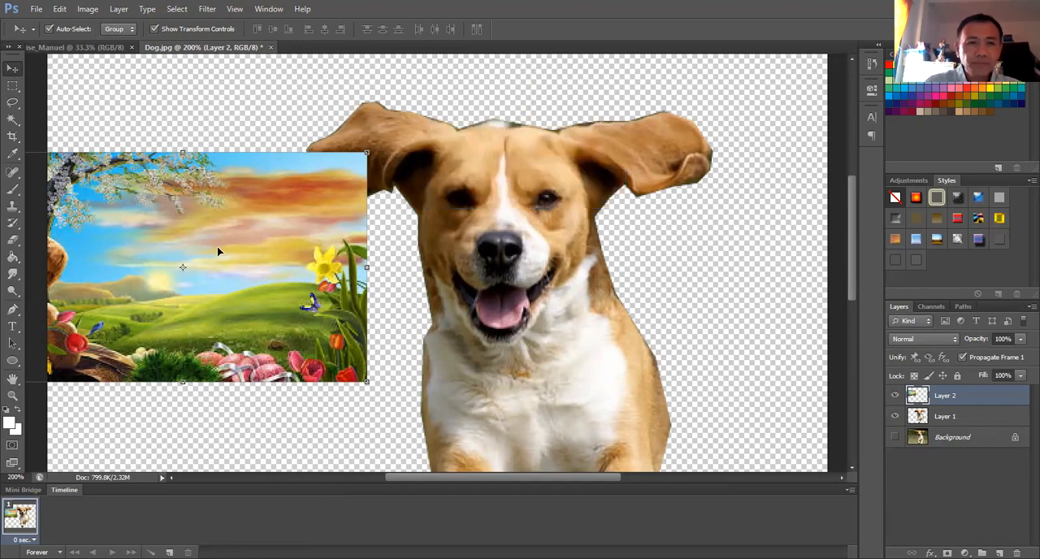
{"action": "left_click_drag", "start_coordinate": [207, 268], "coordinate": [415, 283]}
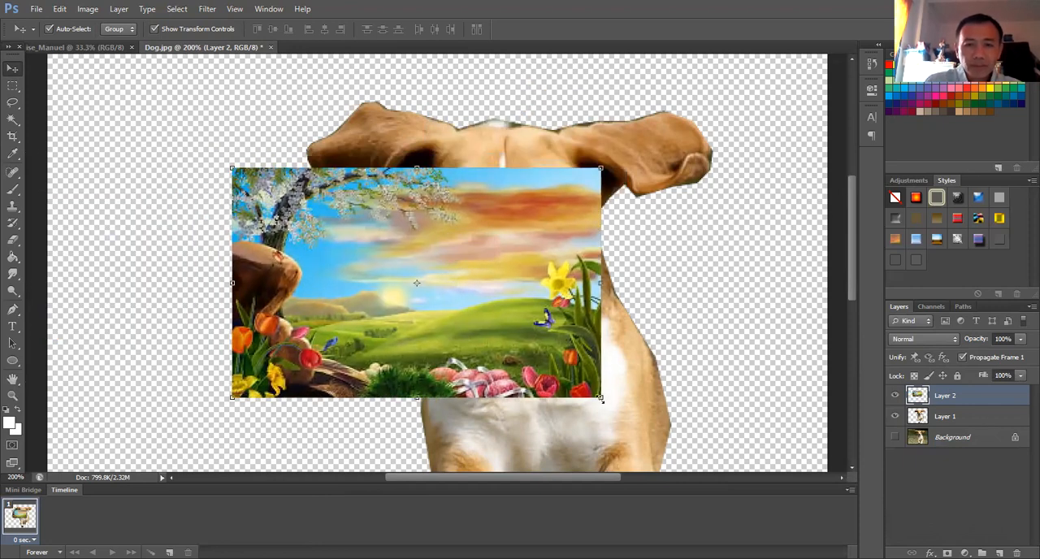
{"action": "left_click_drag", "start_coordinate": [600, 398], "coordinate": [812, 467]}
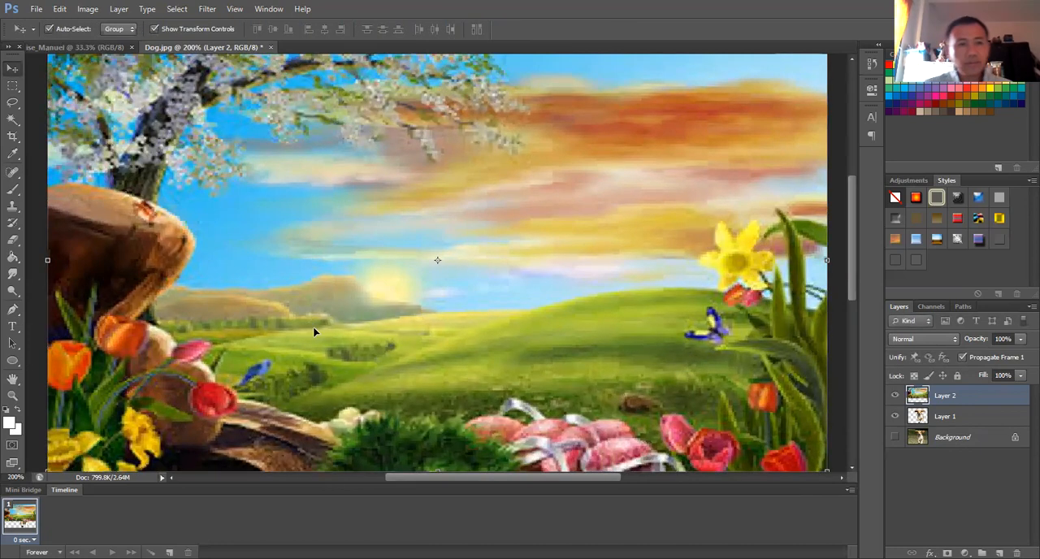
{"action": "mouse_move", "coordinate": [949, 430]}
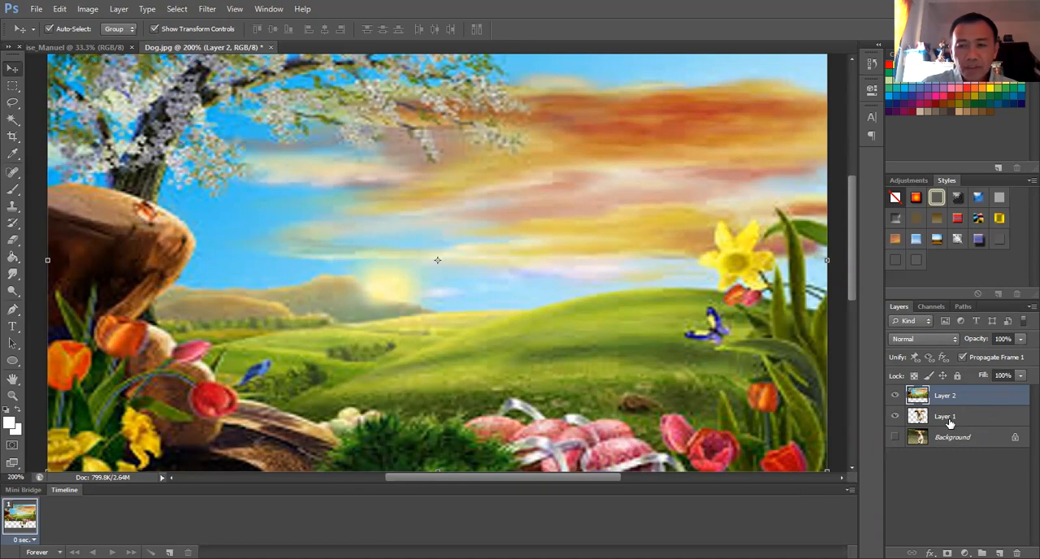
Move Layer 2 (the landscape) below Layer 1 so the dog sits in front
{"action": "left_click", "coordinate": [945, 396]}
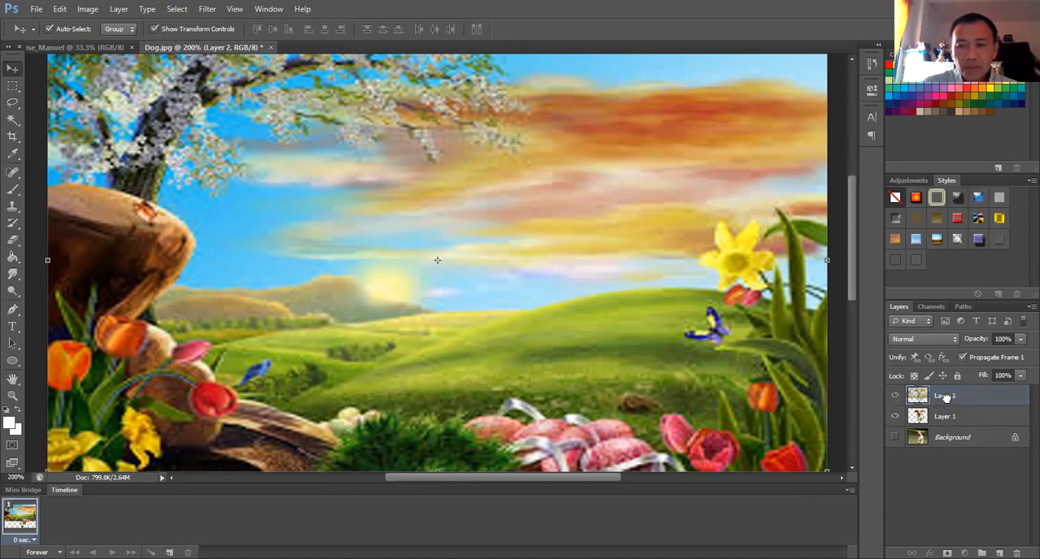
{"action": "left_click", "coordinate": [944, 416]}
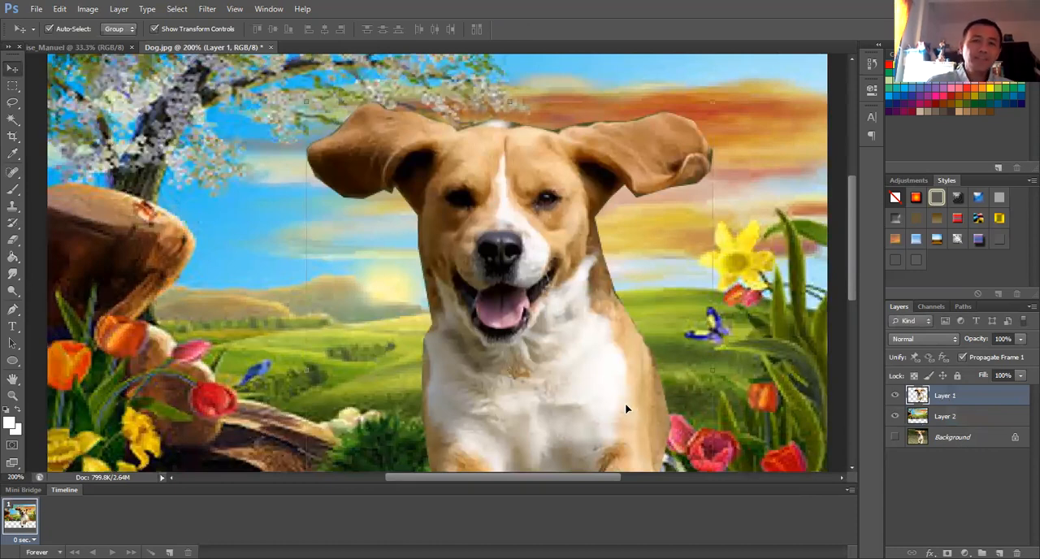
{"action": "mouse_move", "coordinate": [599, 404]}
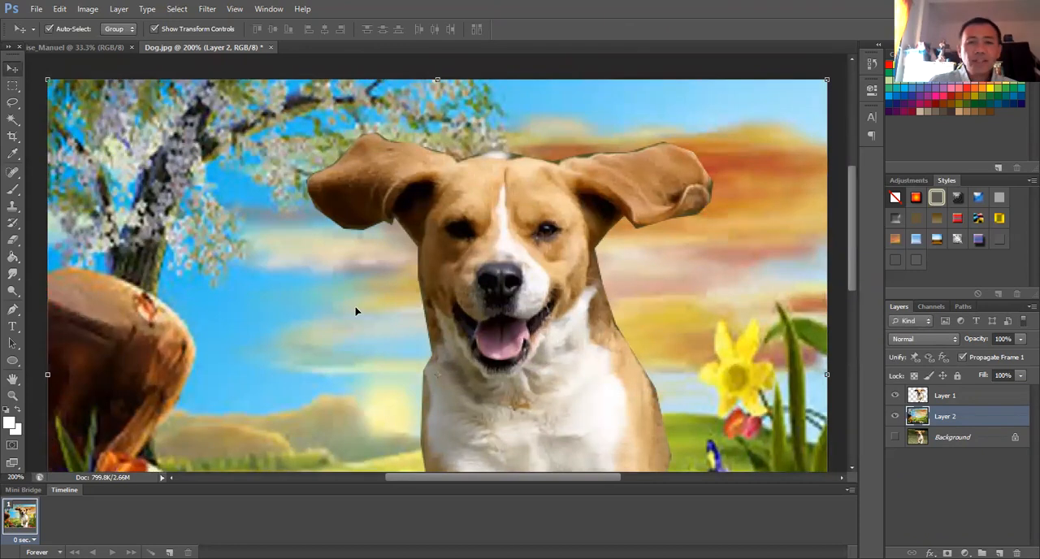
{"action": "scroll", "scroll_direction": "down", "scroll_amount": 3}
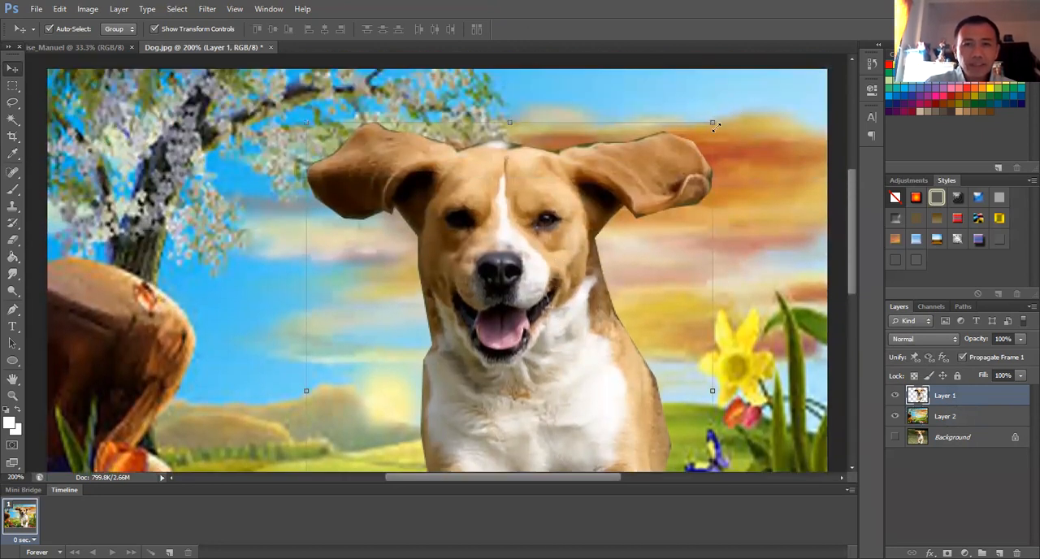
Scale the dog cutout down and shift it left of centre over the meadow
{"action": "left_click_drag", "start_coordinate": [712, 122], "coordinate": [546, 217]}
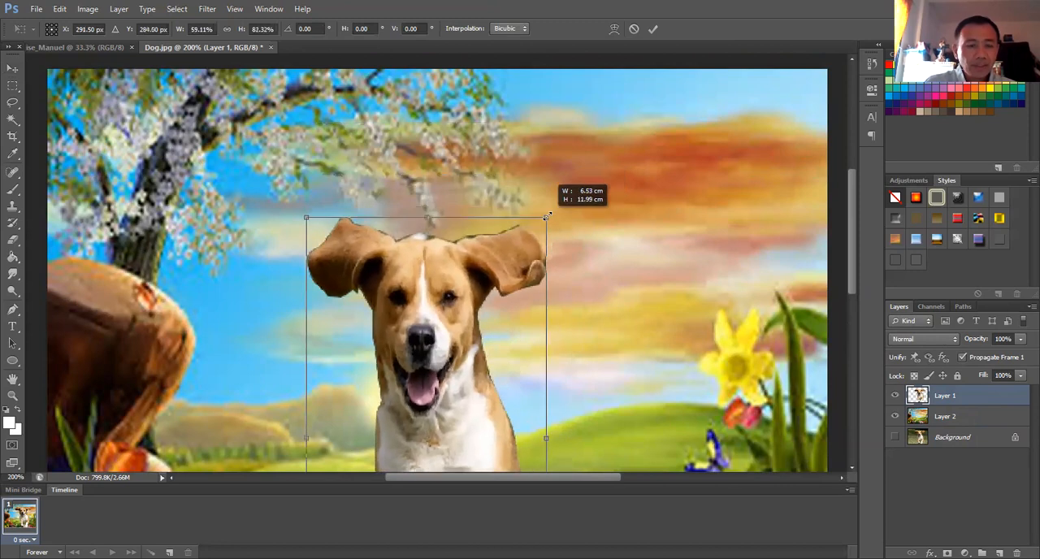
{"action": "left_click_drag", "start_coordinate": [546, 218], "coordinate": [543, 345]}
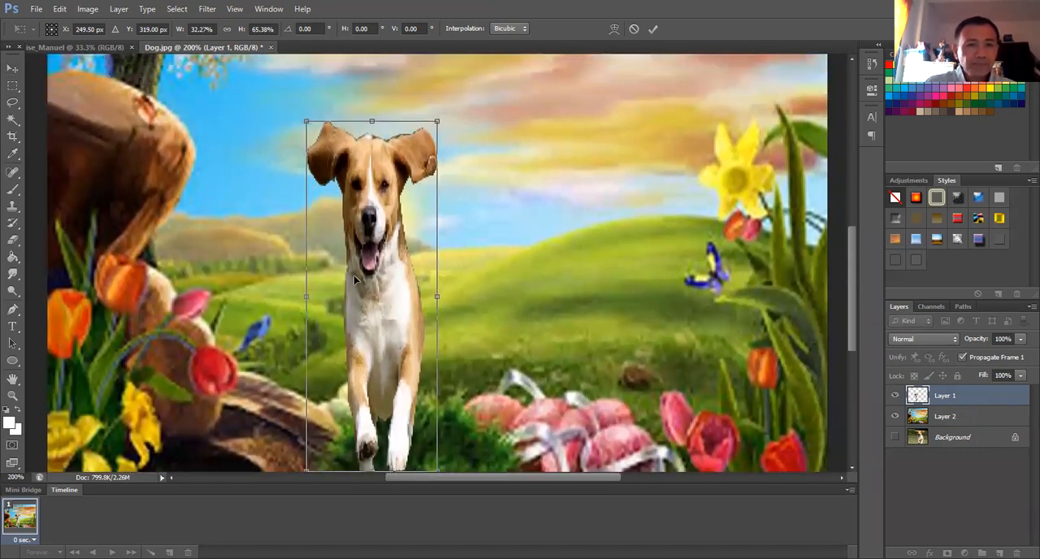
{"action": "left_click_drag", "start_coordinate": [306, 297], "coordinate": [299, 297]}
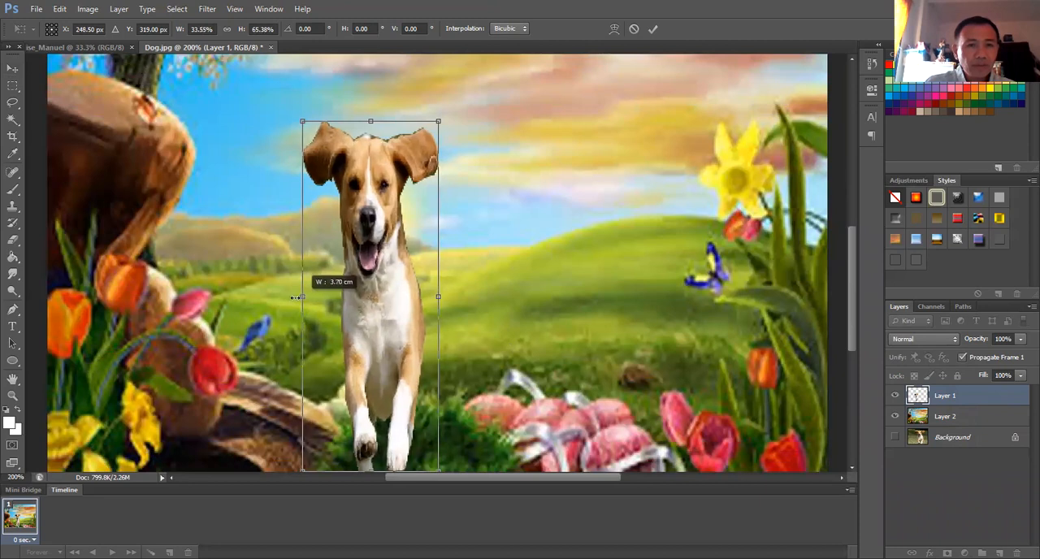
{"action": "left_click_drag", "start_coordinate": [301, 298], "coordinate": [272, 298]}
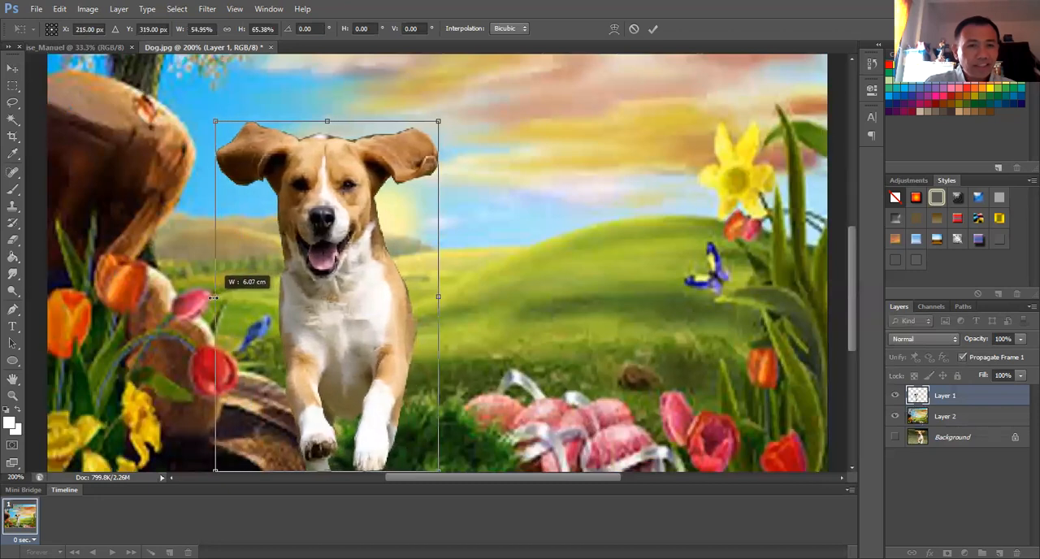
{"action": "left_click_drag", "start_coordinate": [216, 297], "coordinate": [199, 299]}
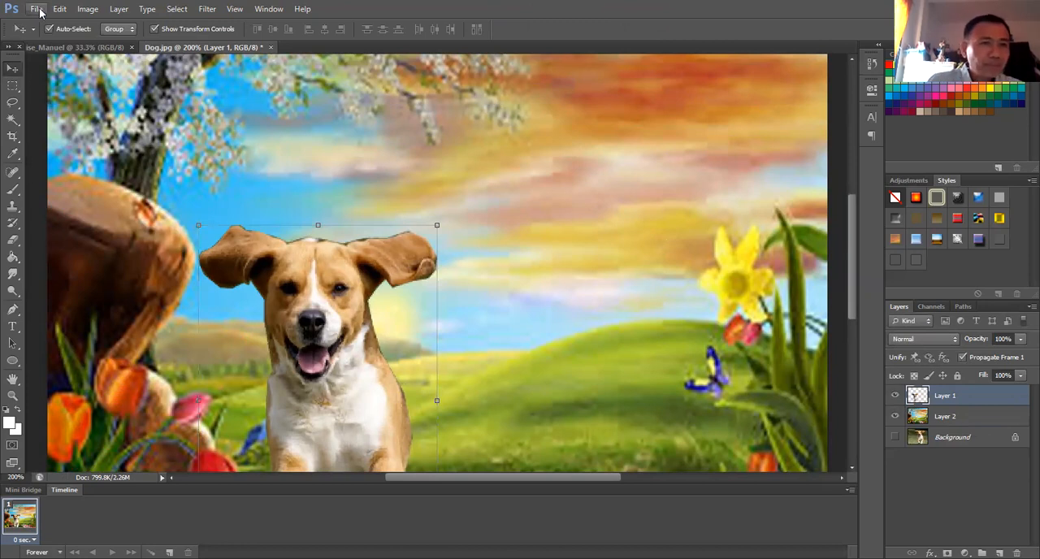
Save the composite as JPEG 'Dog Background' and confirm the JPEG Options
{"action": "left_click", "coordinate": [36, 9]}
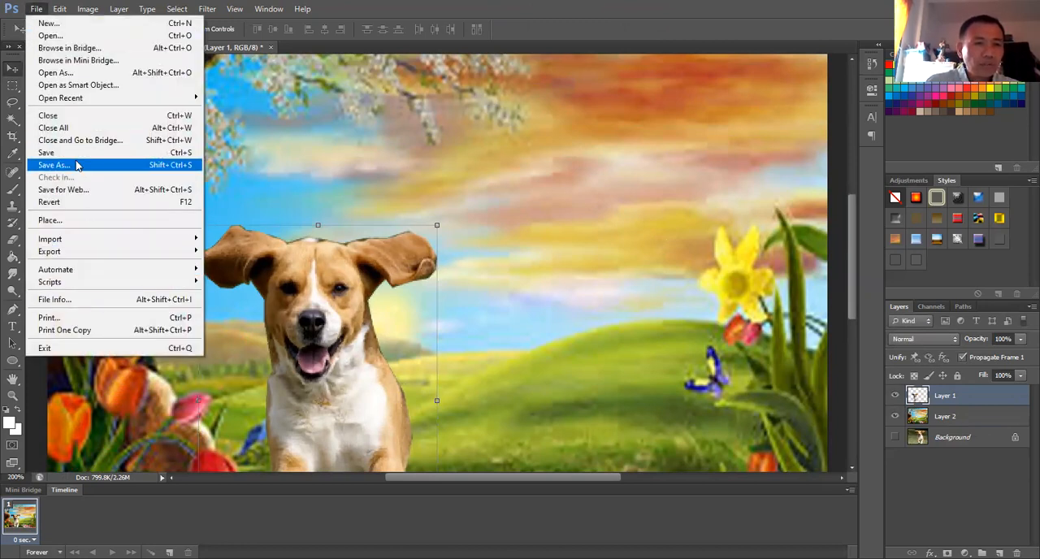
{"action": "left_click", "coordinate": [54, 165]}
{"action": "type", "text": "Dog Background"}
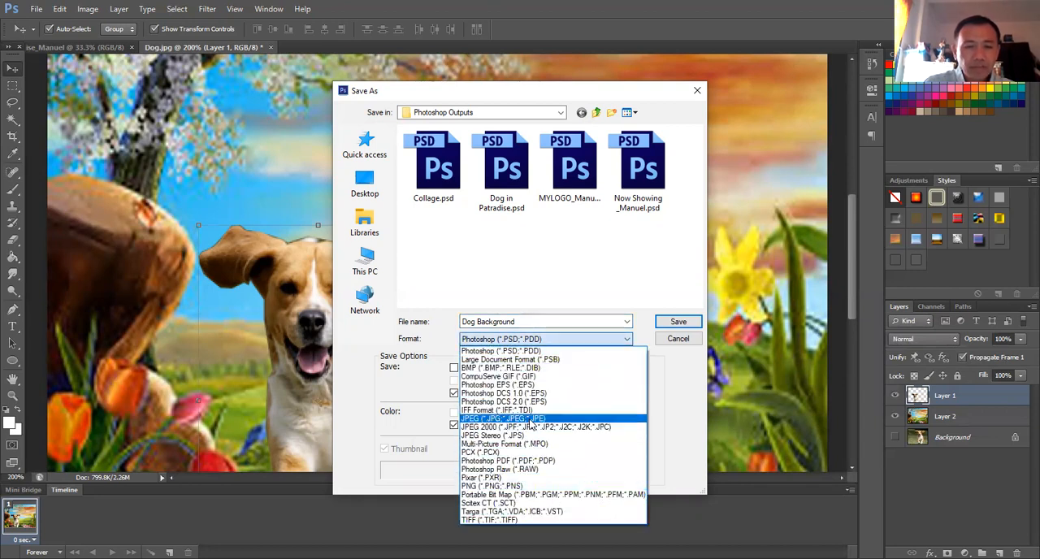
{"action": "left_click", "coordinate": [502, 418]}
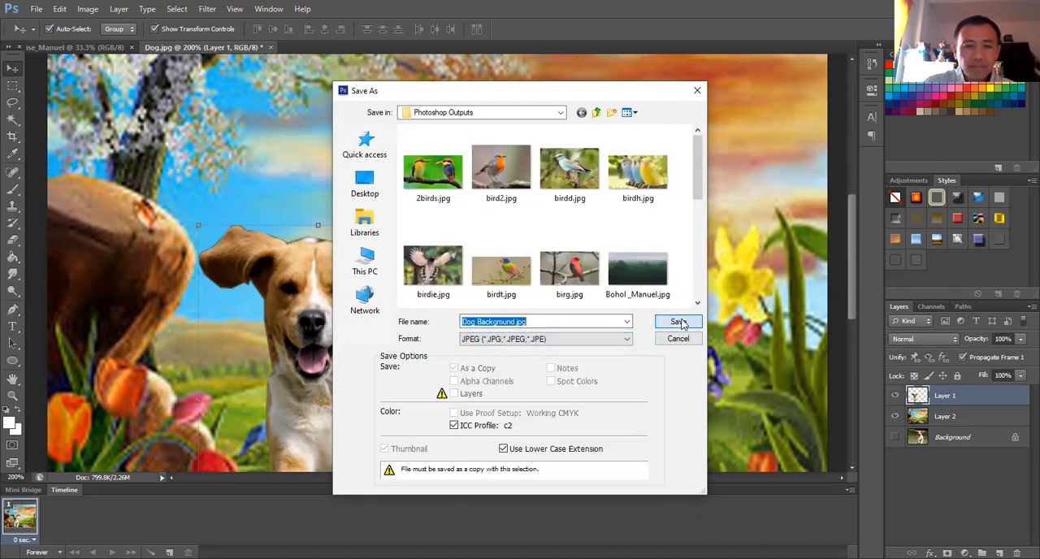
{"action": "left_click", "coordinate": [677, 322]}
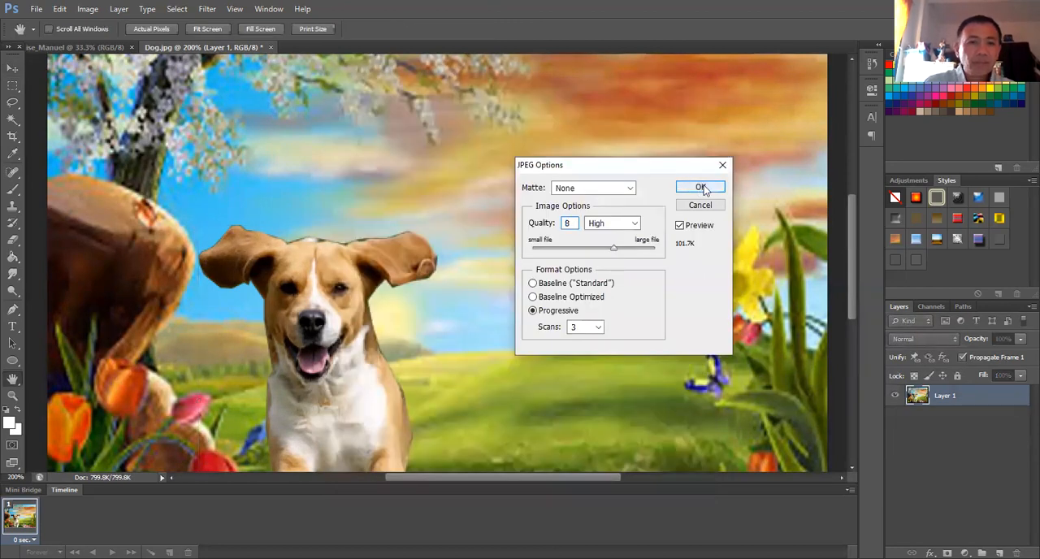
{"action": "left_click", "coordinate": [699, 187]}
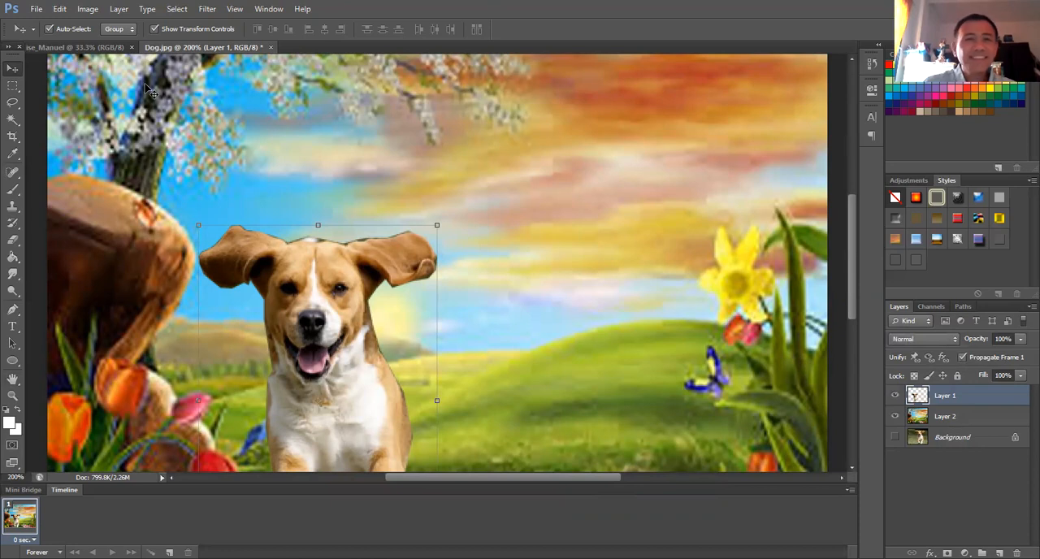
{"action": "mouse_move", "coordinate": [344, 38]}
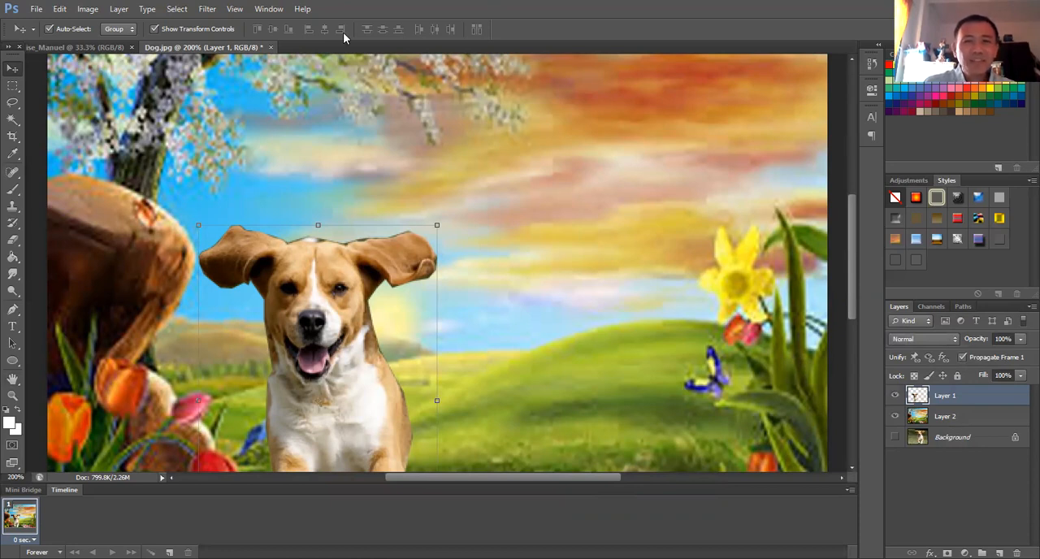